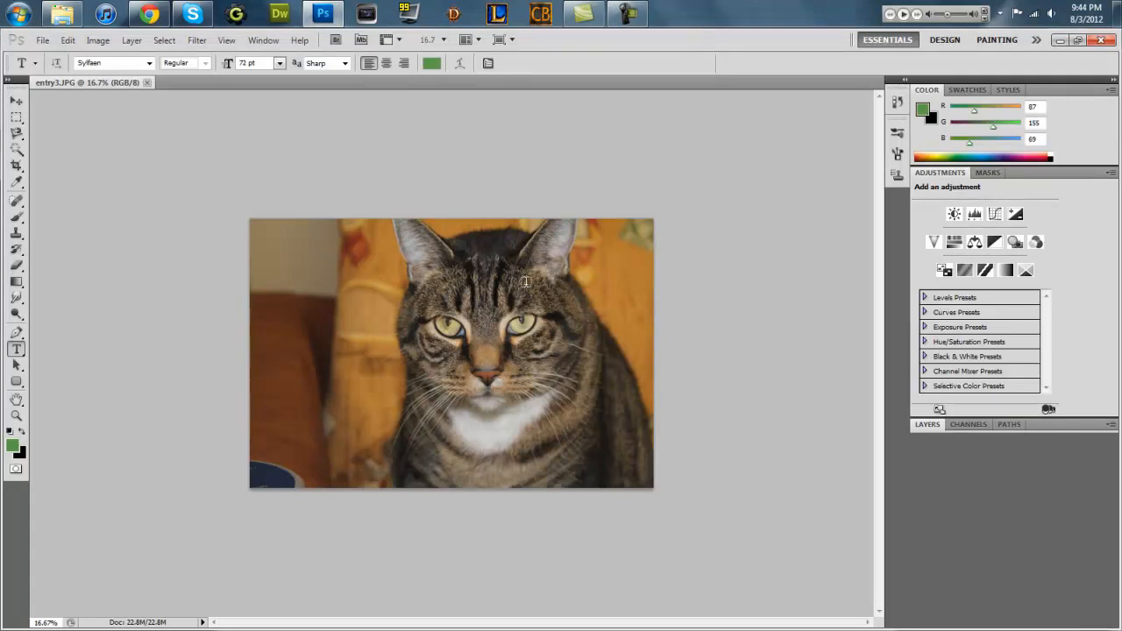
{"action": "mouse_move", "coordinate": [909, 452]}
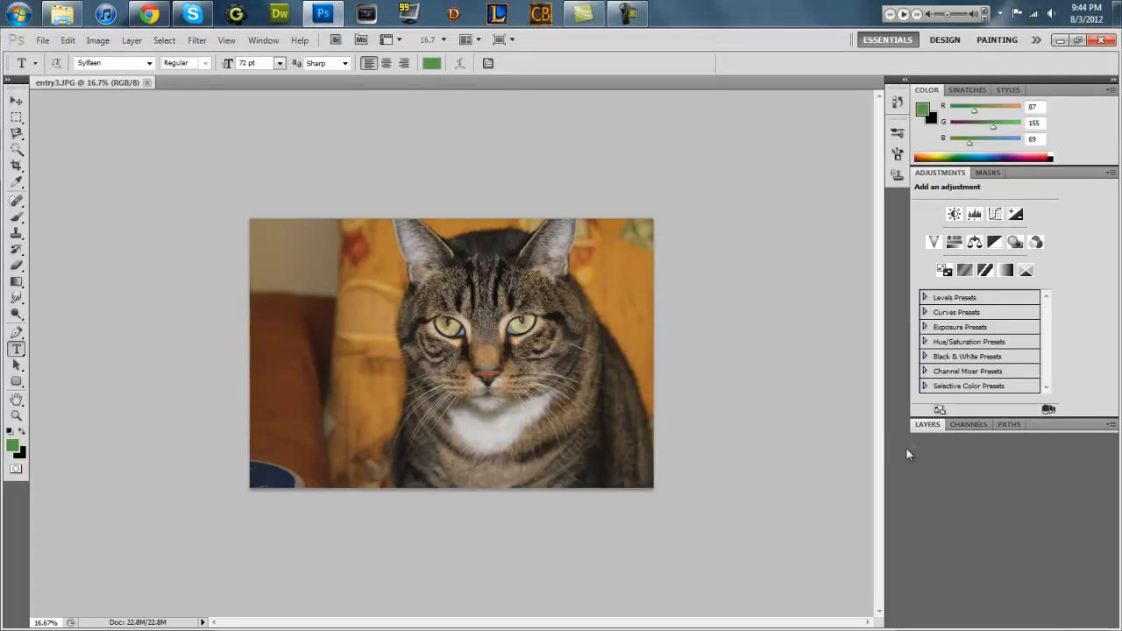
- Hide the Background layer's visibility so only the duplicated Layer 1 shows
{"action": "left_click", "coordinate": [927, 424]}
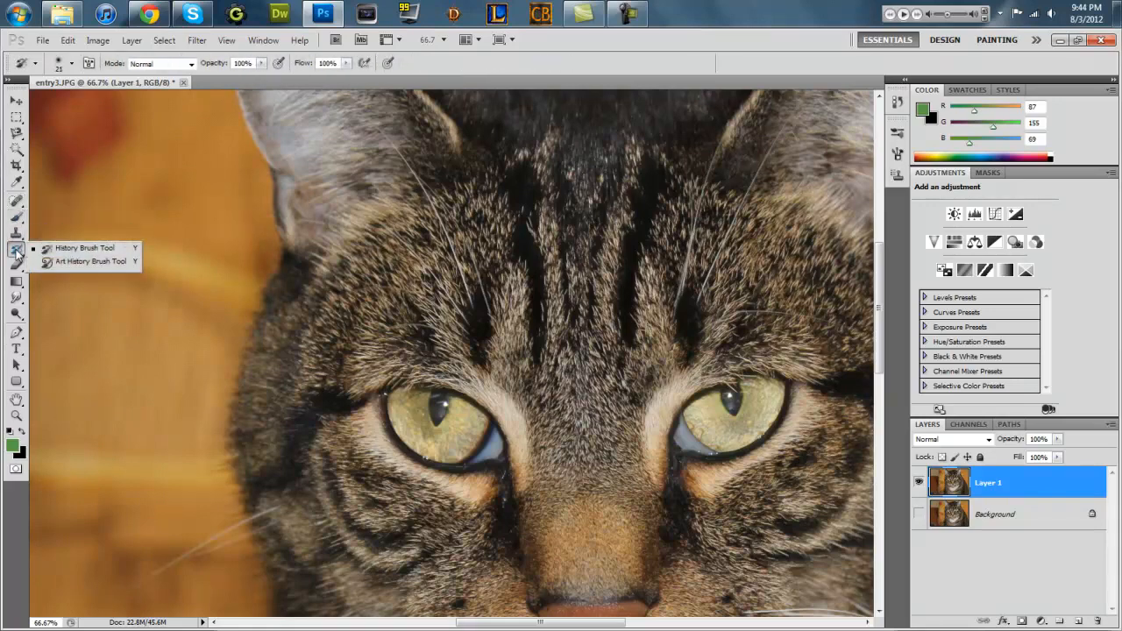
- Quick-select the left iris and recolor it with Hue -45 and Saturation +44
{"action": "left_click", "coordinate": [10, 149]}
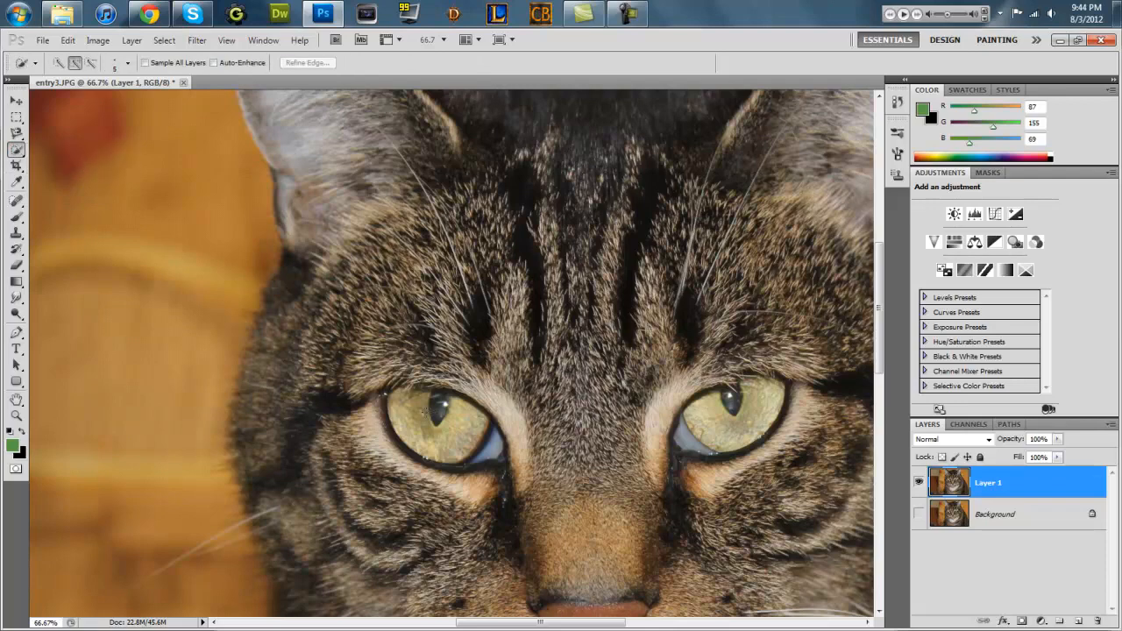
{"action": "left_click_drag", "start_coordinate": [421, 412], "coordinate": [455, 439]}
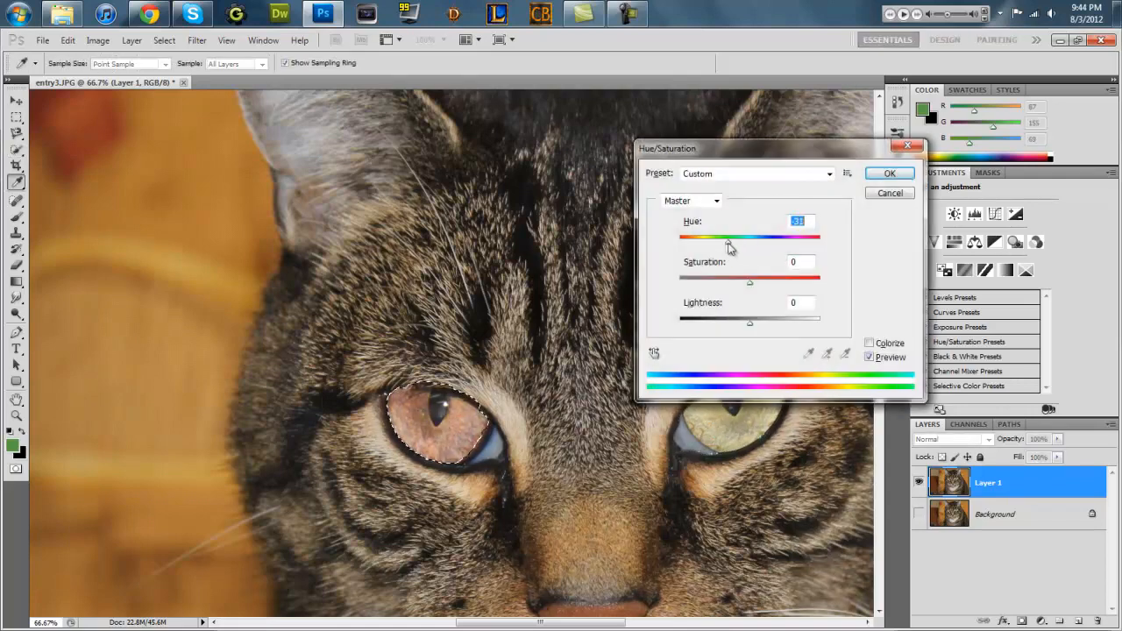
{"action": "left_click_drag", "start_coordinate": [730, 238], "coordinate": [716, 238]}
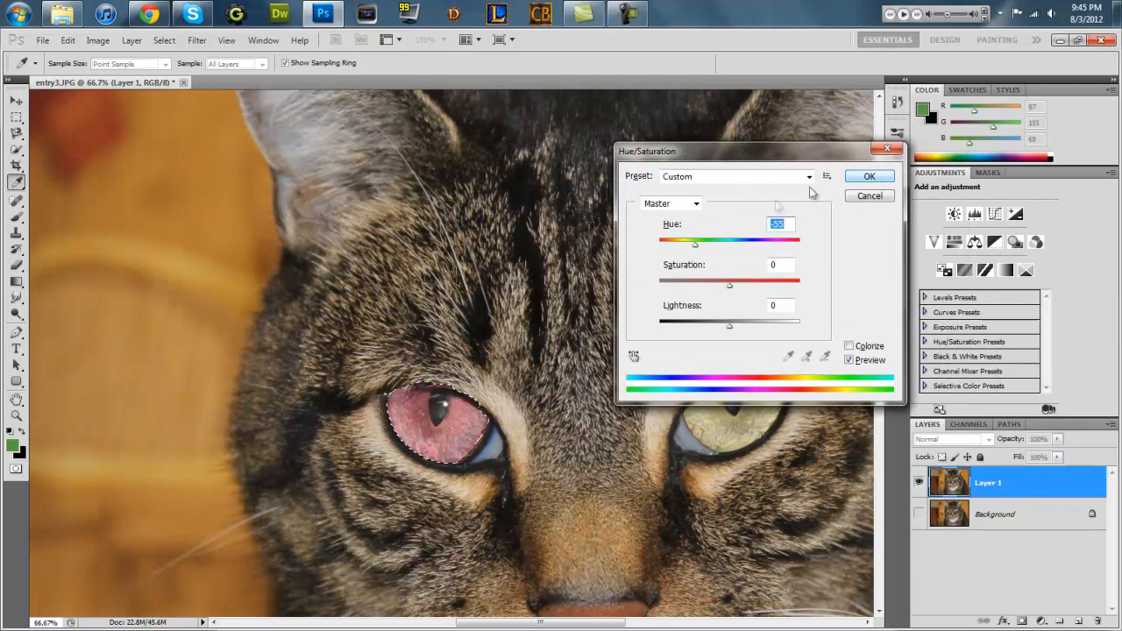
{"action": "left_click_drag", "start_coordinate": [695, 241], "coordinate": [673, 241]}
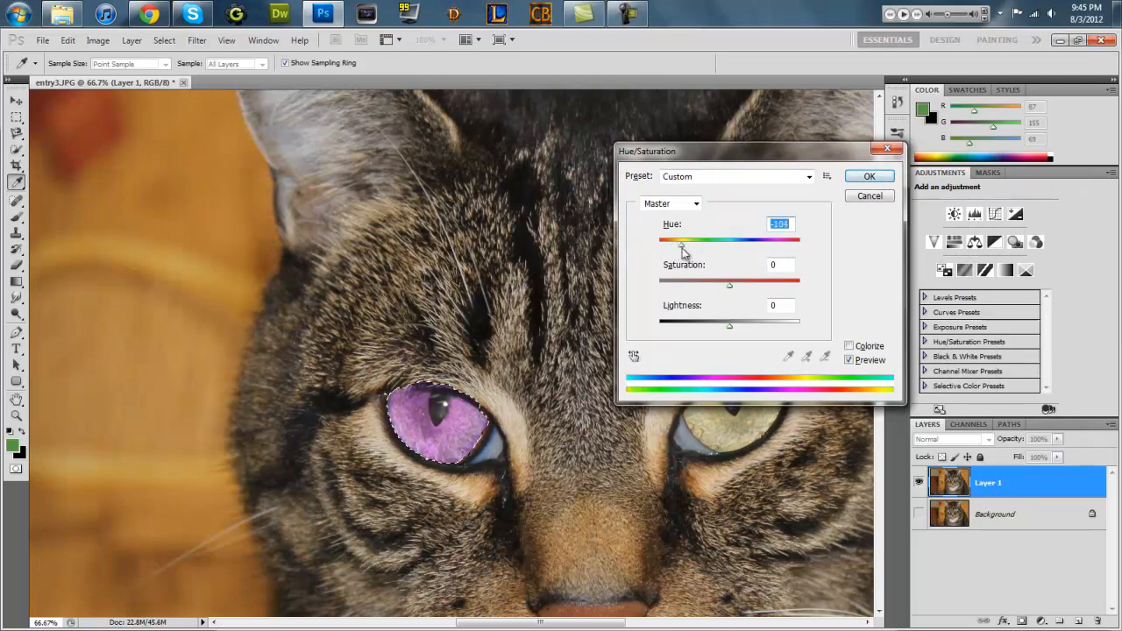
{"action": "left_click_drag", "start_coordinate": [673, 240], "coordinate": [747, 241]}
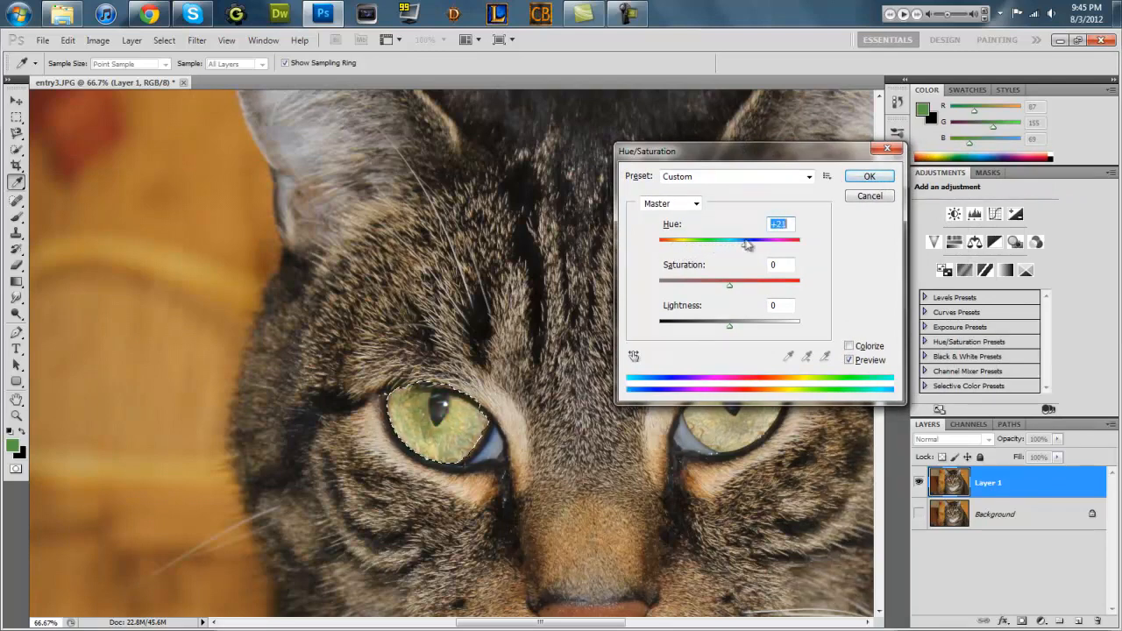
{"action": "left_click_drag", "start_coordinate": [745, 240], "coordinate": [711, 240]}
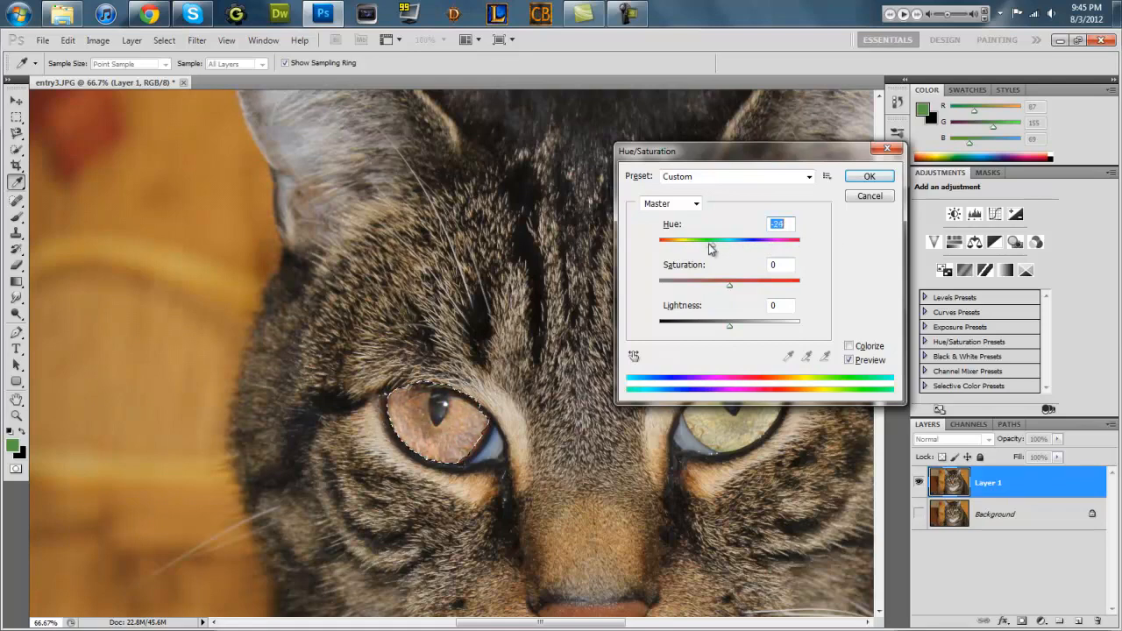
{"action": "left_click_drag", "start_coordinate": [710, 241], "coordinate": [697, 240]}
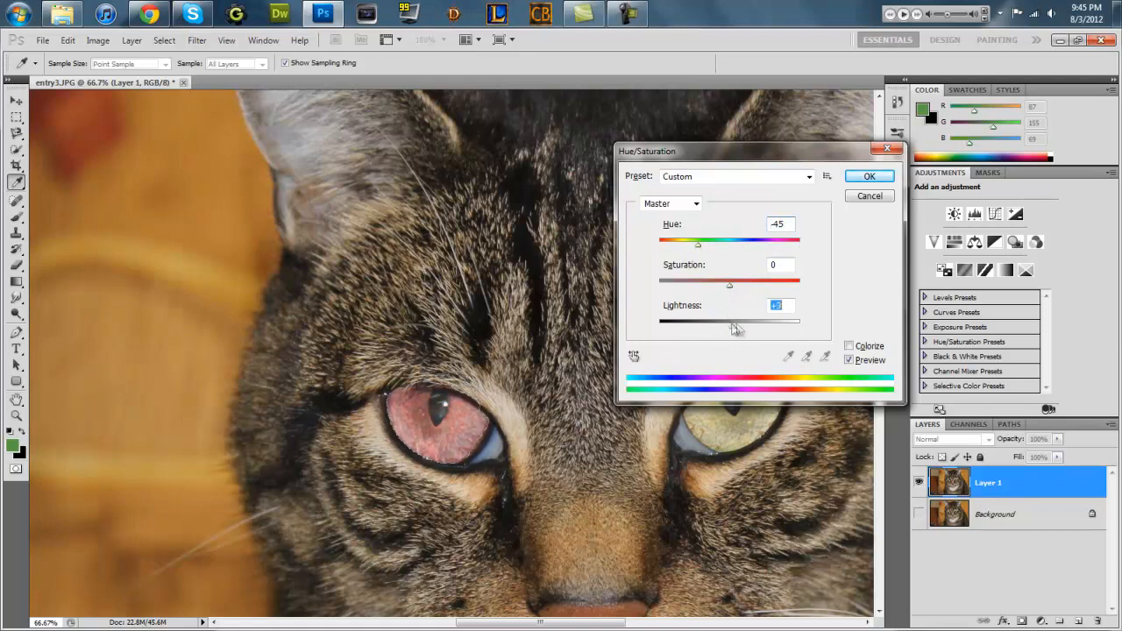
{"action": "left_click_drag", "start_coordinate": [732, 322], "coordinate": [718, 321]}
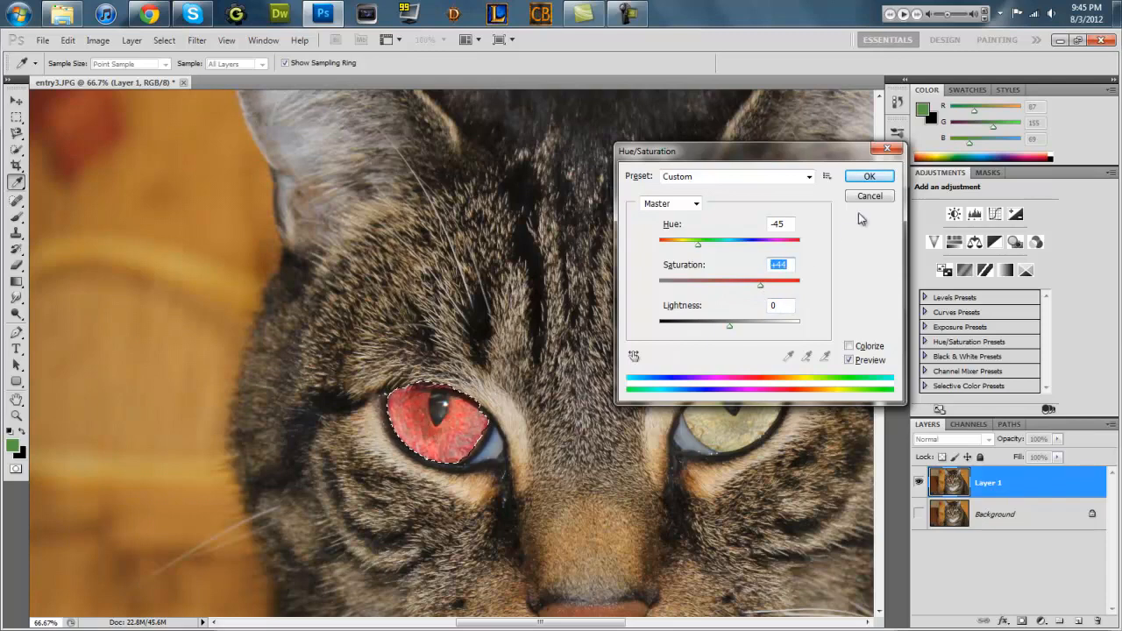
{"action": "left_click", "coordinate": [869, 177]}
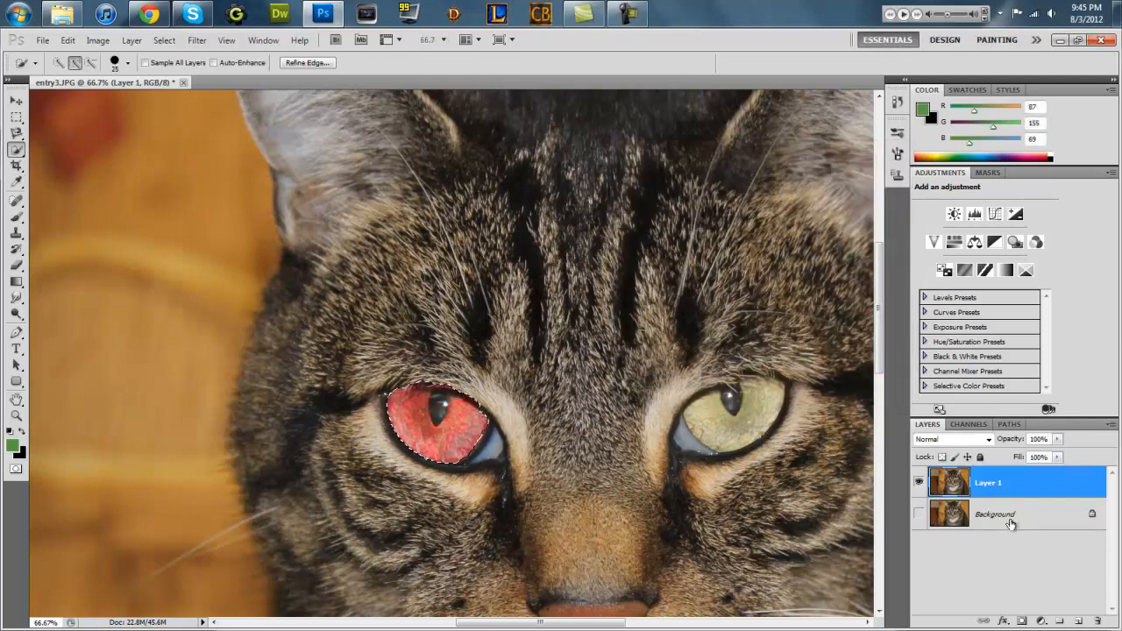
- Make the Background layer visible again and reselect the red-eyed Layer 1
{"action": "left_click", "coordinate": [994, 513]}
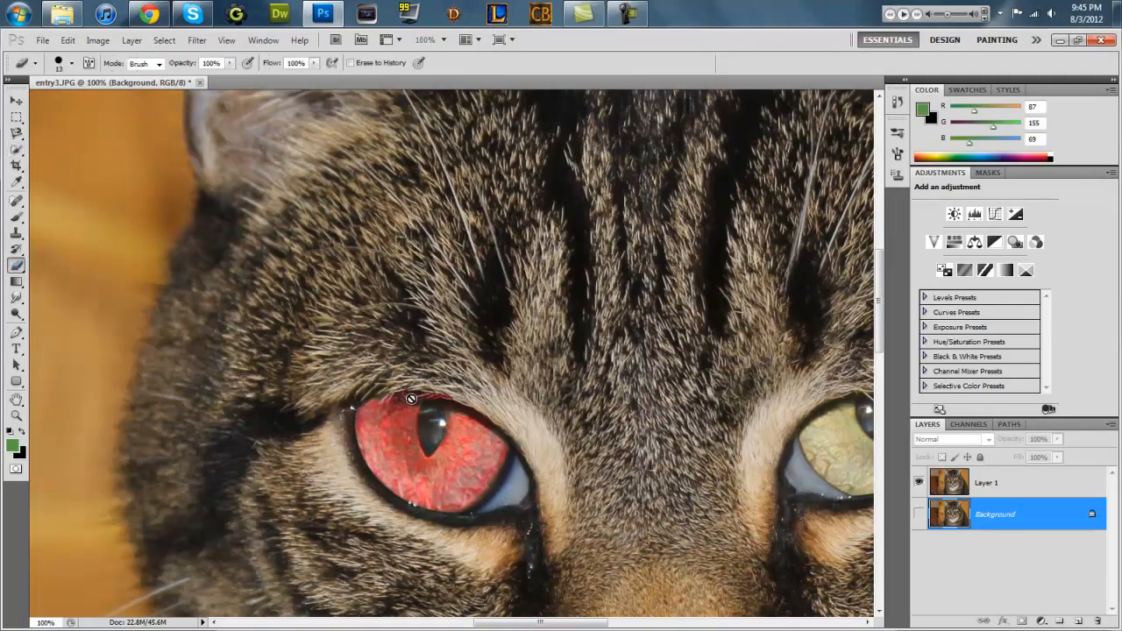
{"action": "left_click", "coordinate": [998, 482]}
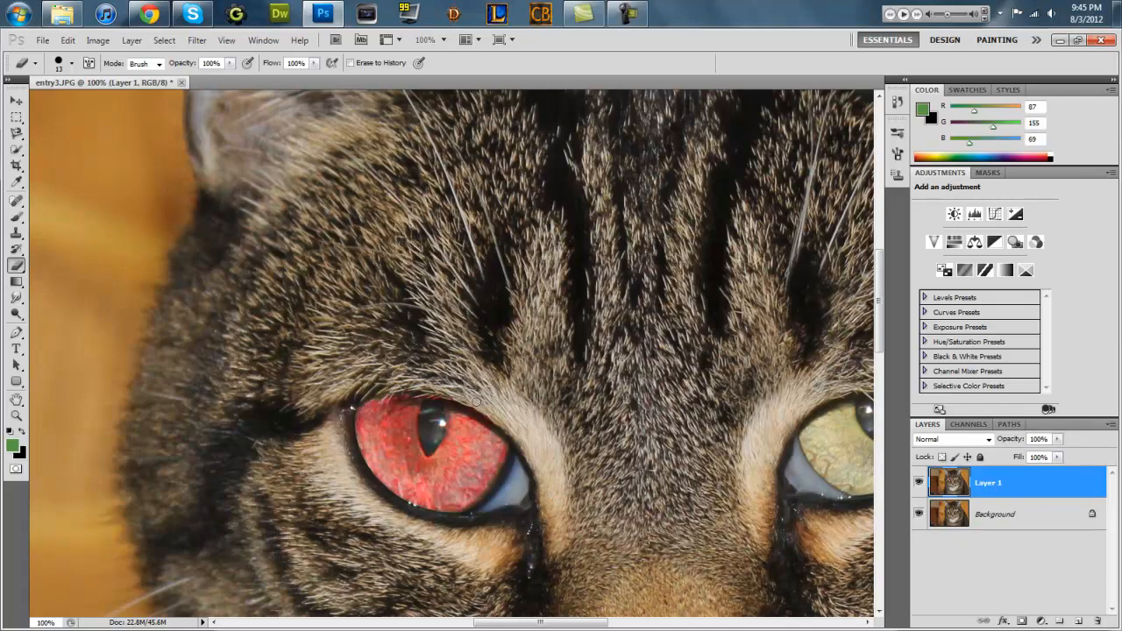
{"action": "left_click", "coordinate": [72, 62]}
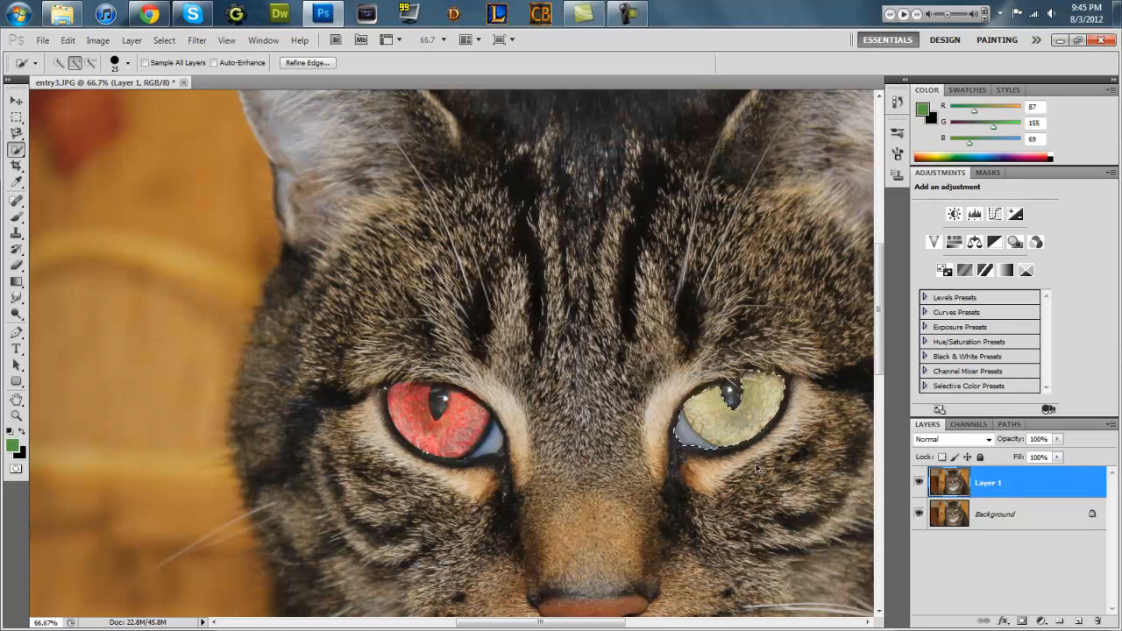
{"action": "mouse_move", "coordinate": [32, 169]}
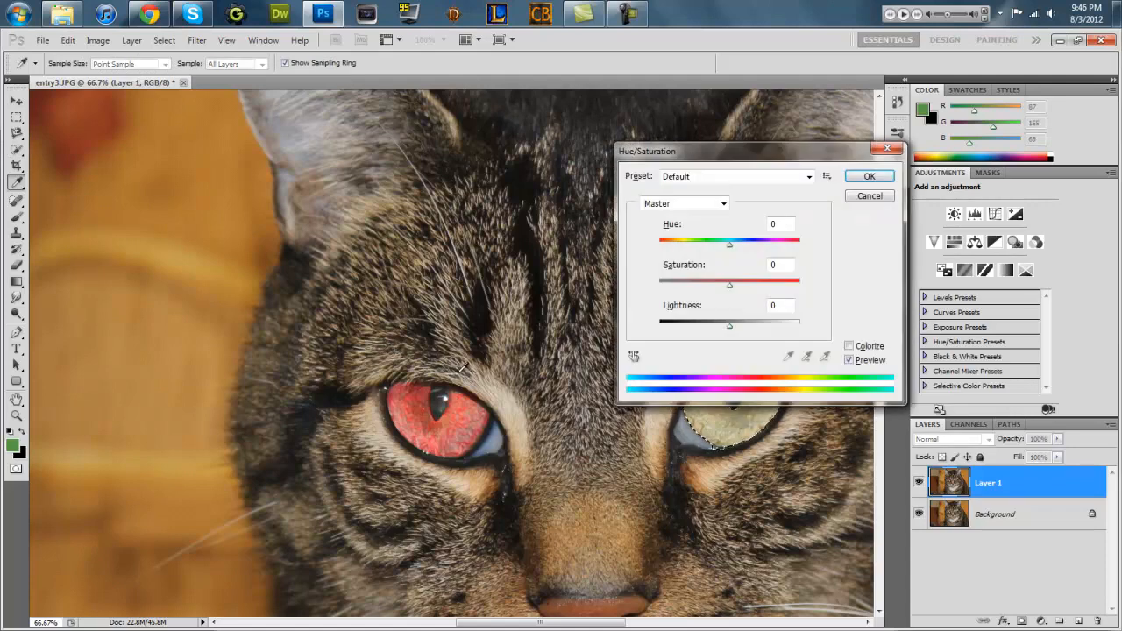
- Recolor the right iris red with Hue -45 and Saturation +50
{"action": "type", "text": "-1"}
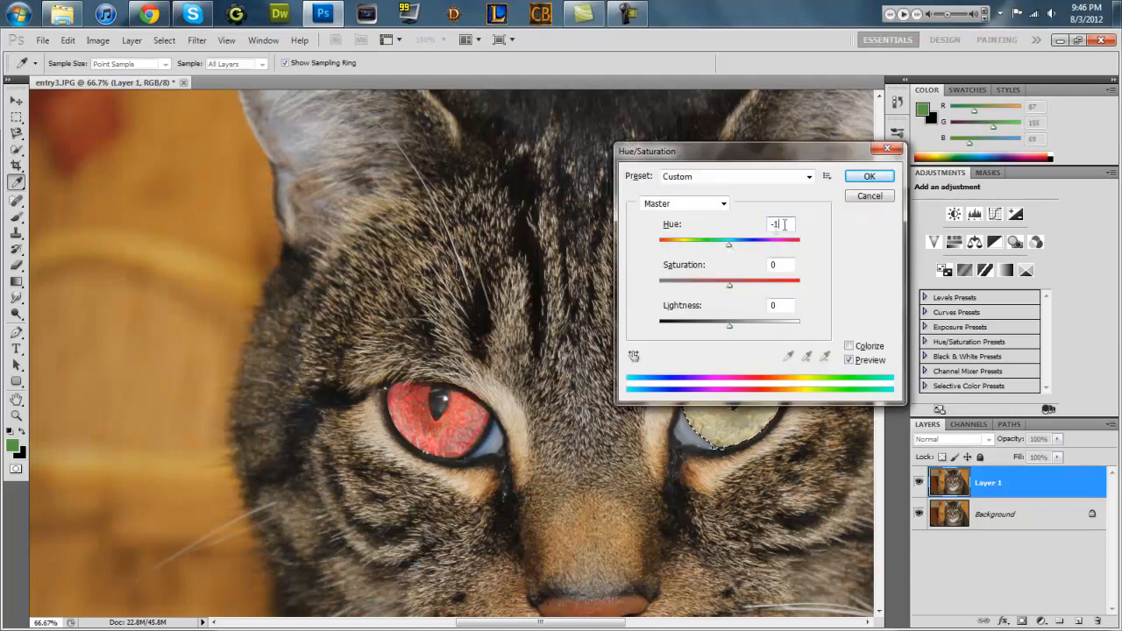
{"action": "type", "text": "-45"}
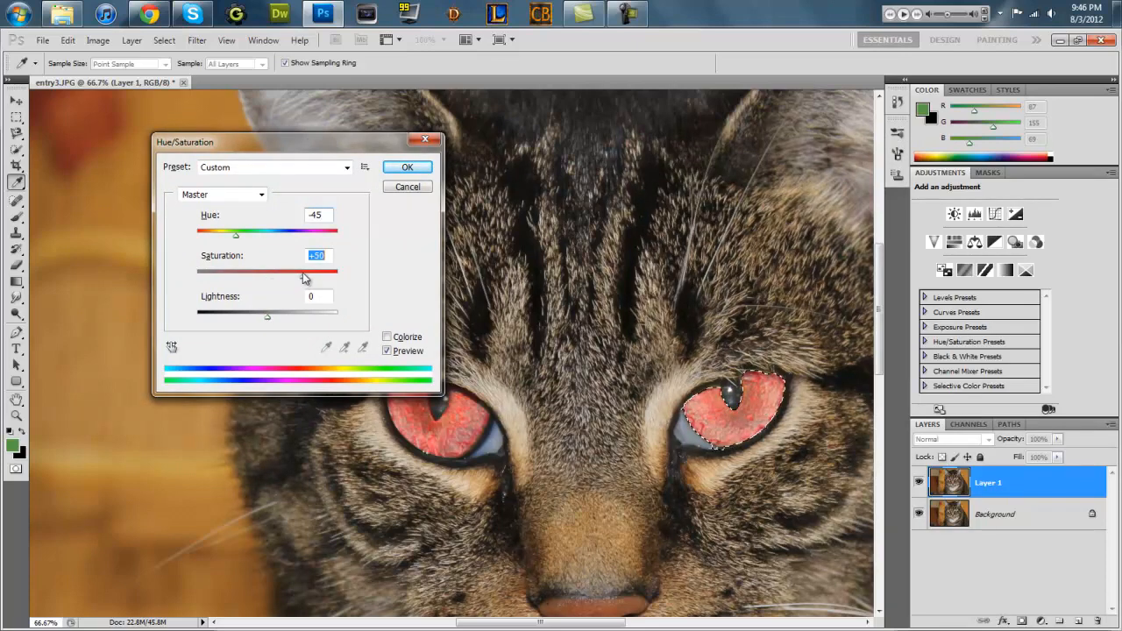
{"action": "left_click", "coordinate": [406, 186]}
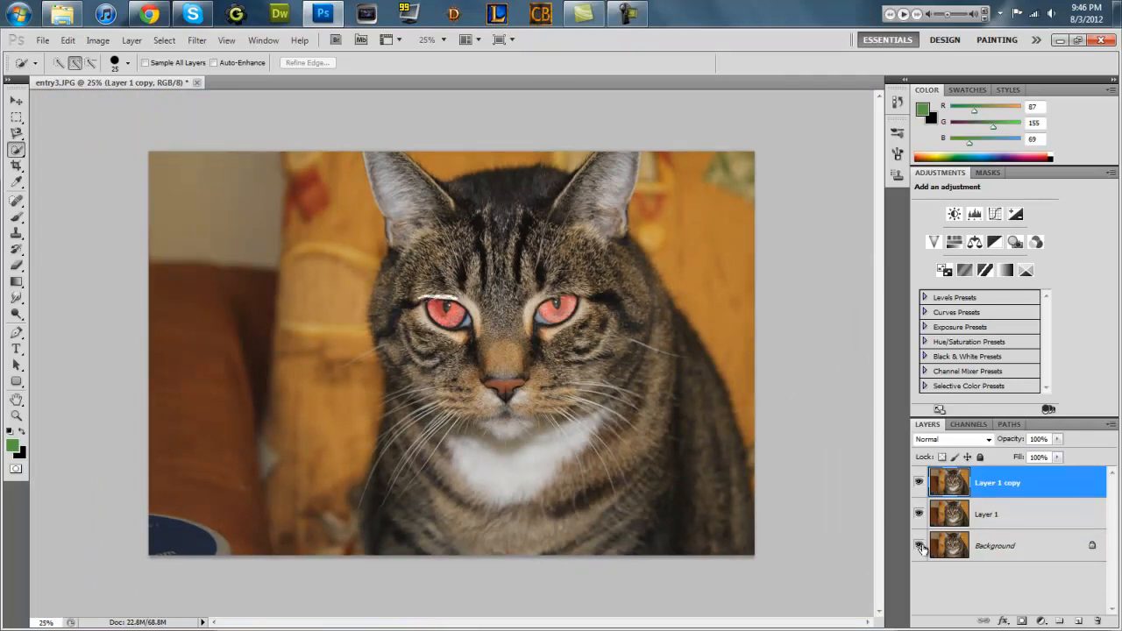
{"action": "mouse_move", "coordinate": [907, 489]}
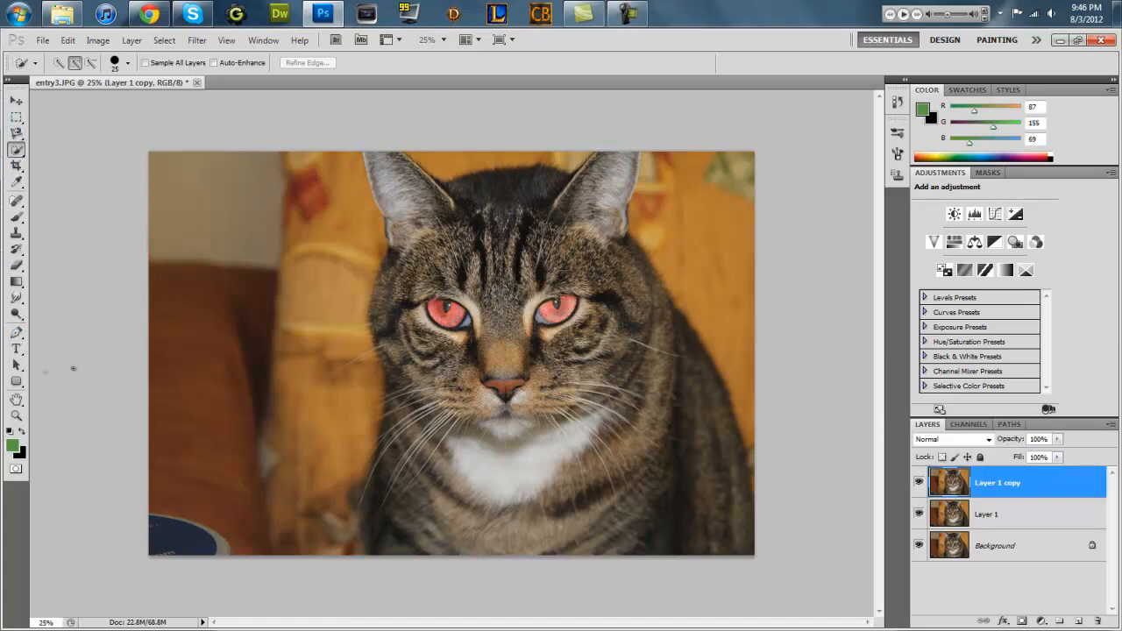
- Start a Pen path tracing the cat's ears and left side
{"action": "left_click", "coordinate": [15, 345]}
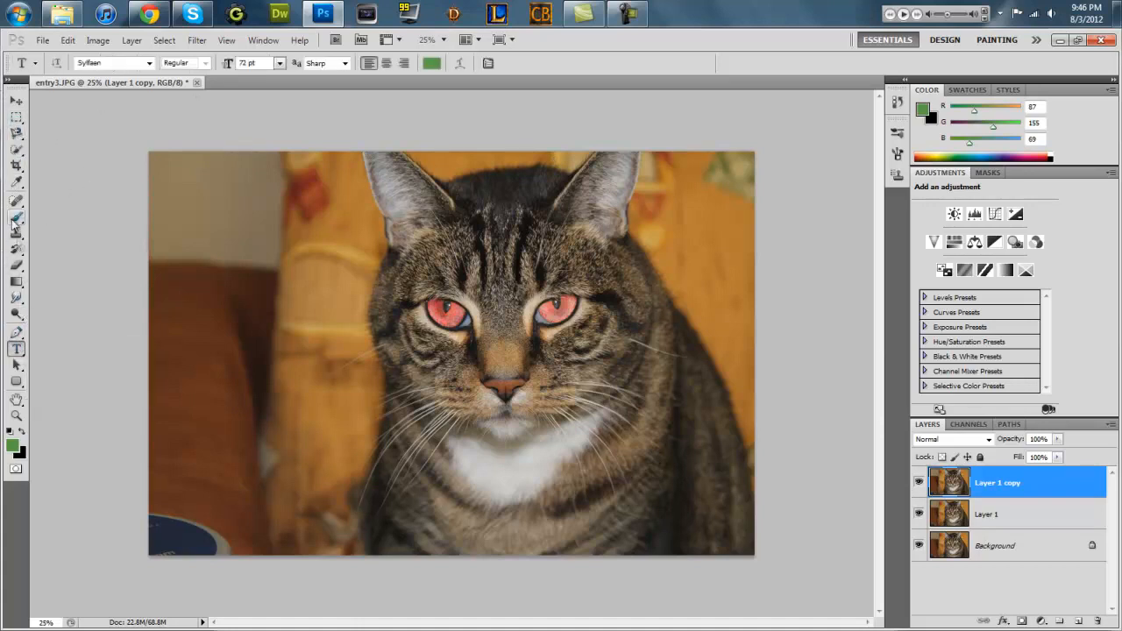
{"action": "left_click", "coordinate": [14, 217]}
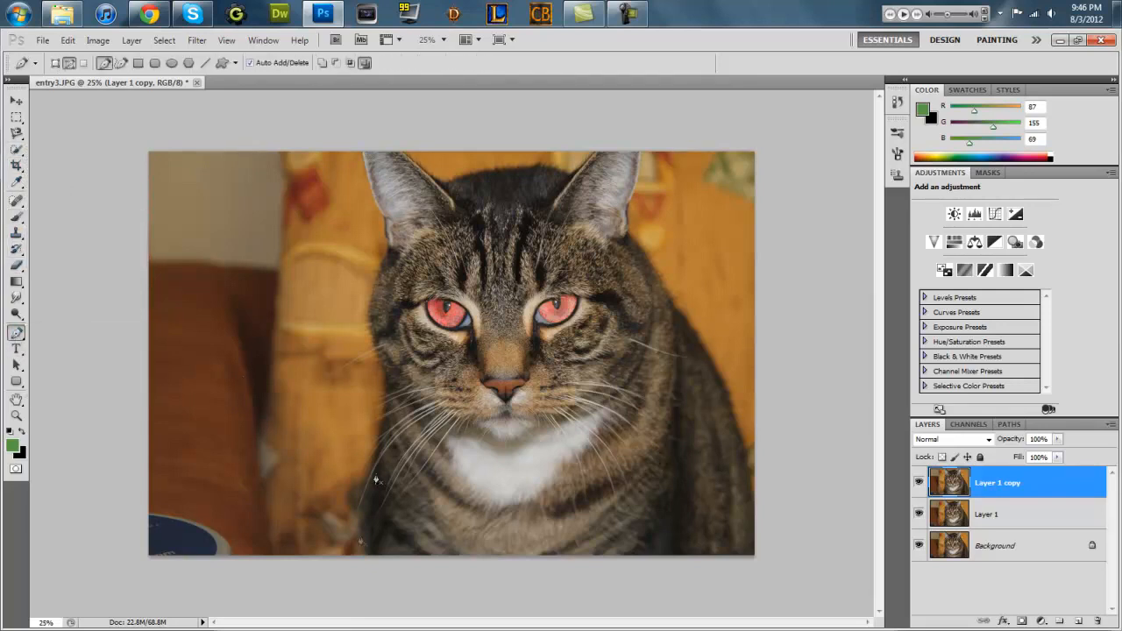
{"action": "left_click_drag", "start_coordinate": [375, 480], "coordinate": [369, 570]}
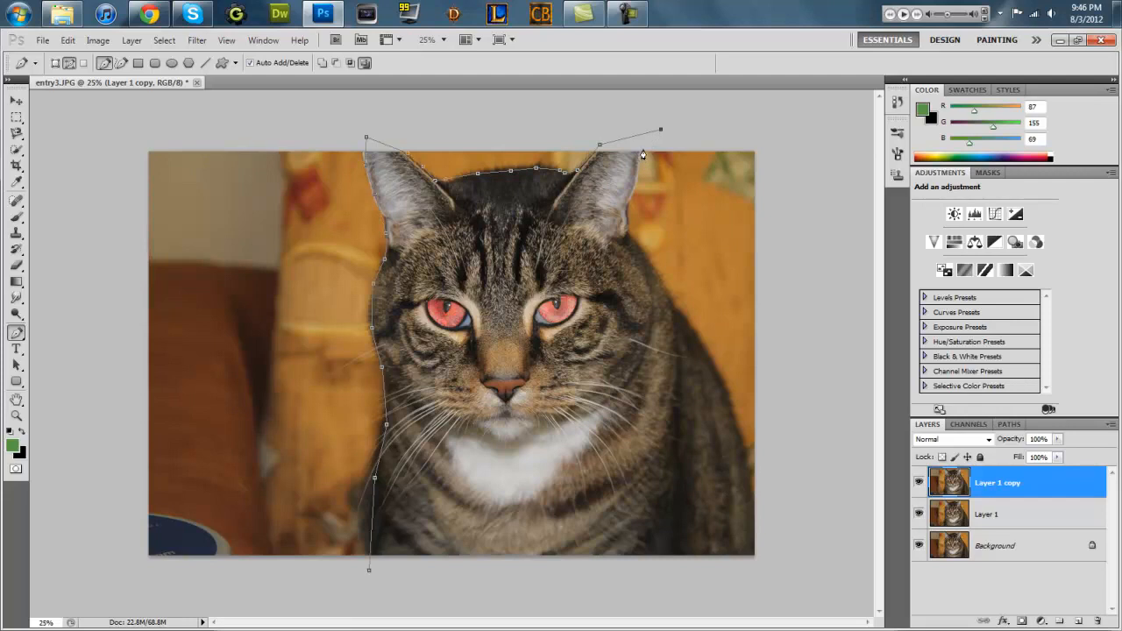
{"action": "mouse_move", "coordinate": [631, 203]}
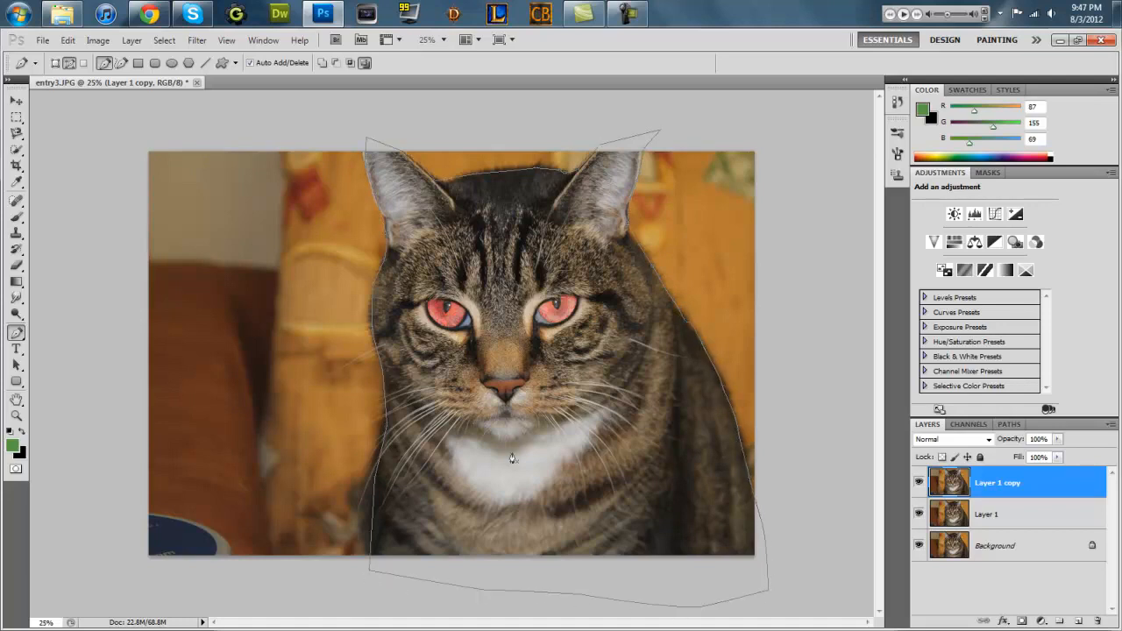
- Turn the path into a feathered selection, delete the surroundings, and hide Layer 1
{"action": "right_click", "coordinate": [526, 372]}
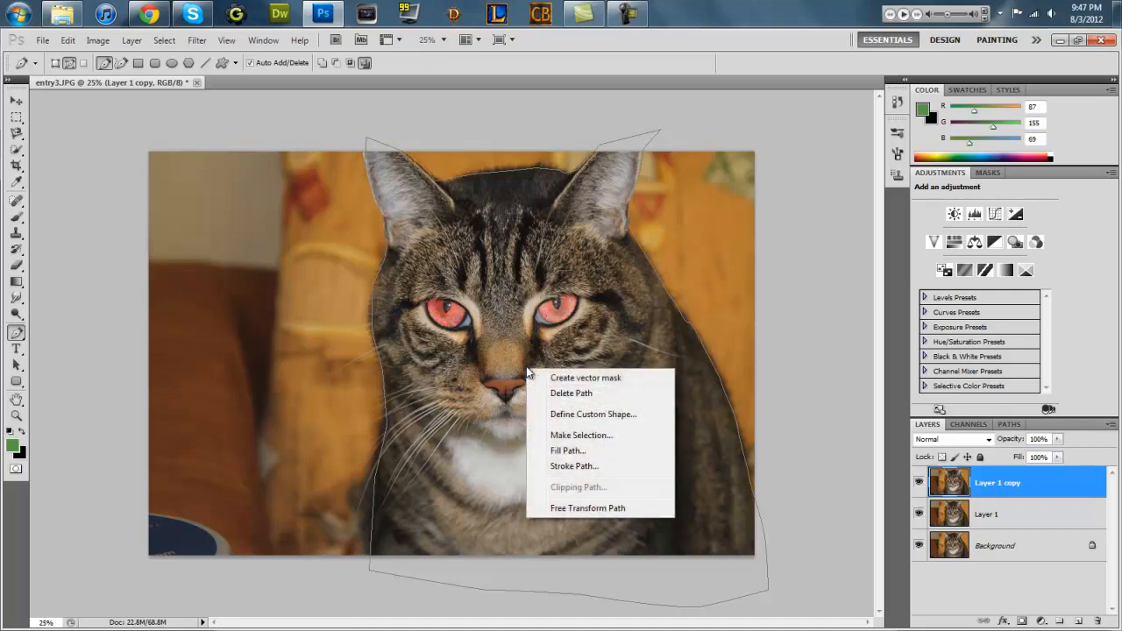
{"action": "mouse_move", "coordinate": [596, 370]}
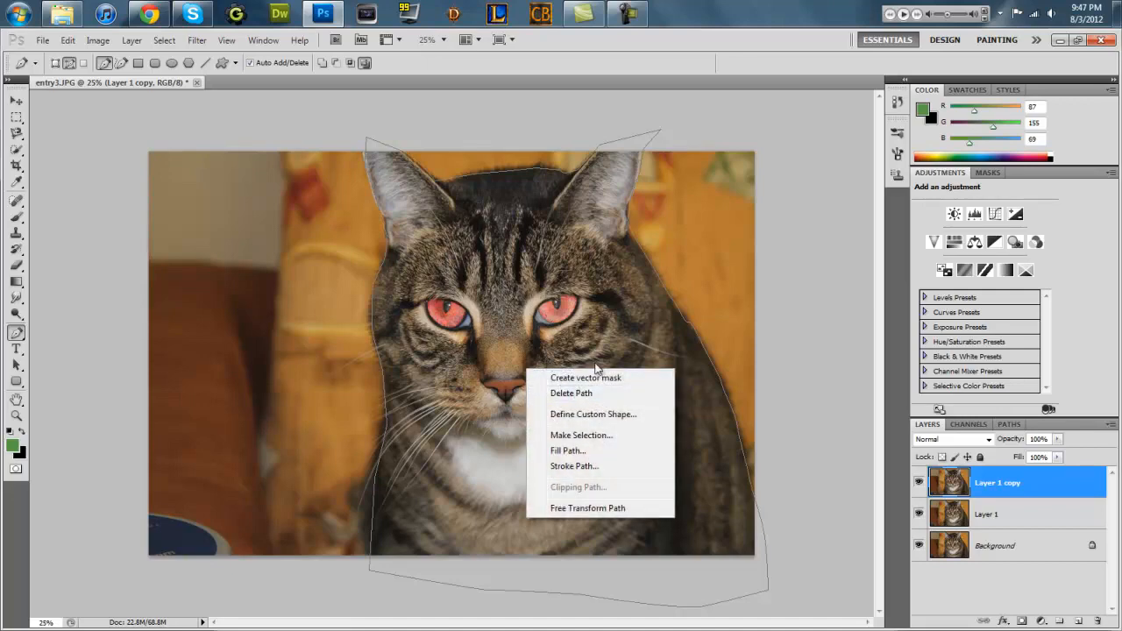
{"action": "left_click", "coordinate": [580, 436]}
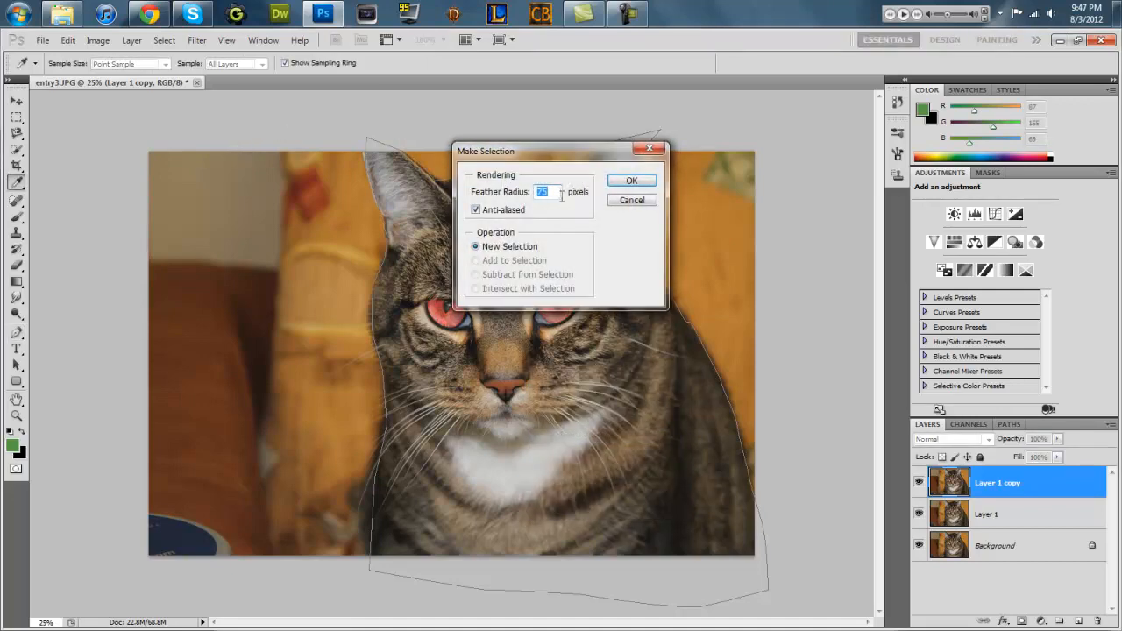
{"action": "left_click", "coordinate": [631, 180]}
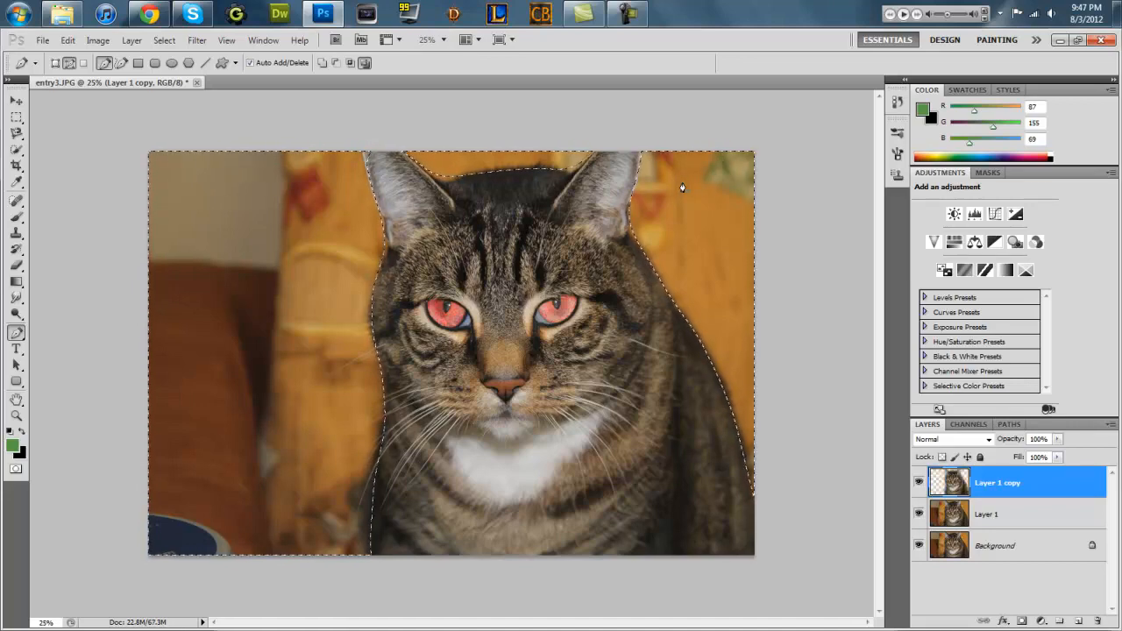
{"action": "left_click", "coordinate": [919, 514]}
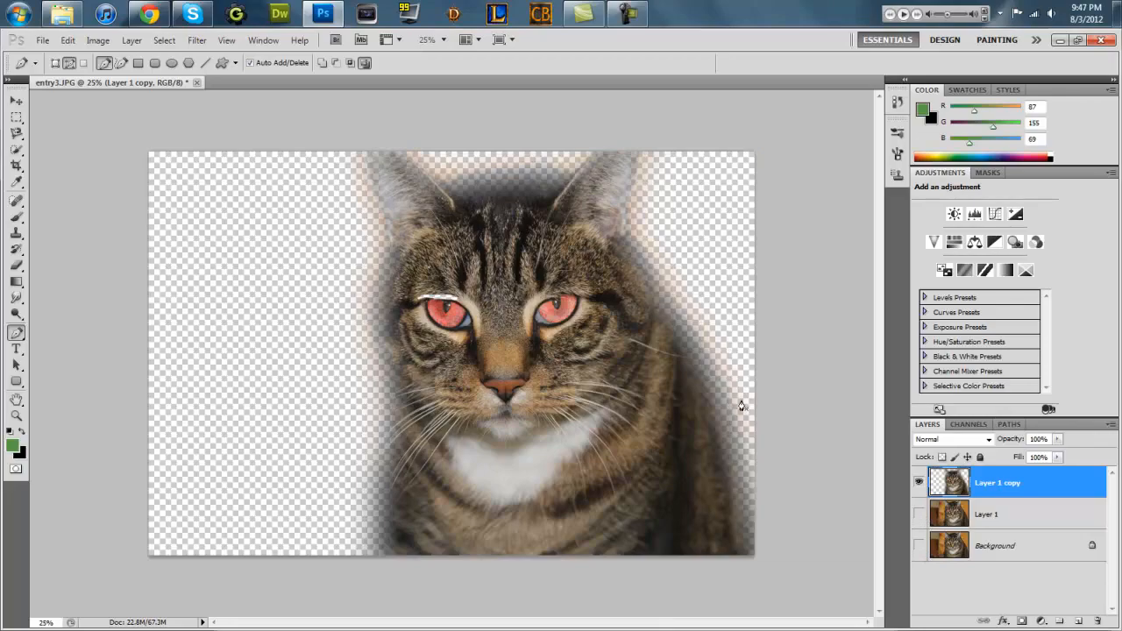
{"action": "mouse_move", "coordinate": [743, 405]}
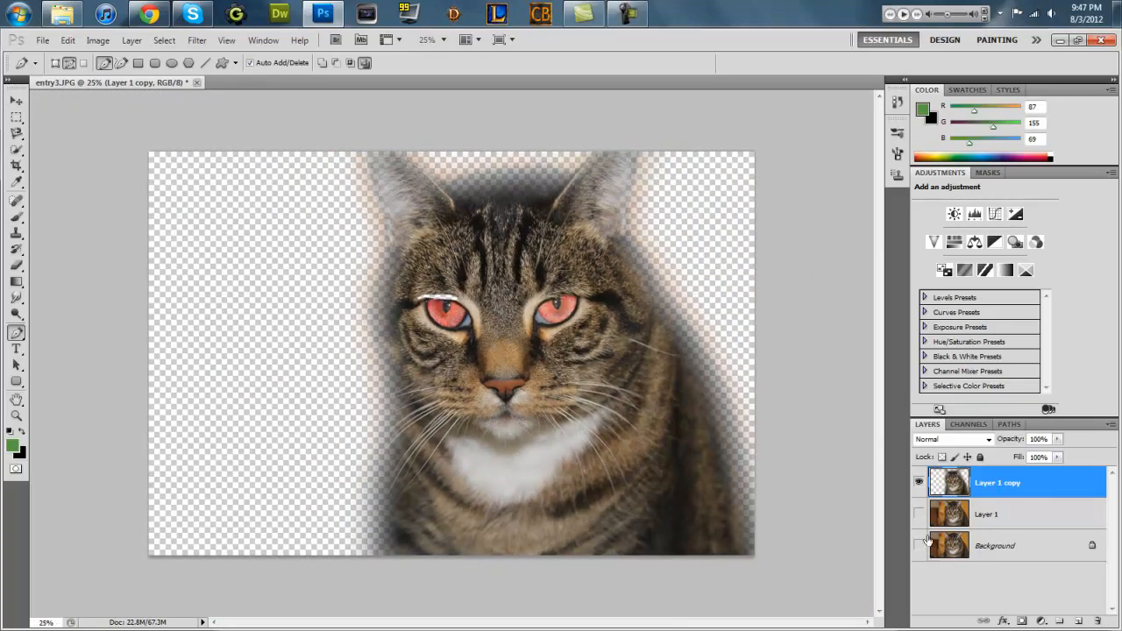
- Convert Background to Layer 0, mask it to the cat selection, then select Layer 1 copy
{"action": "right_click", "coordinate": [950, 482]}
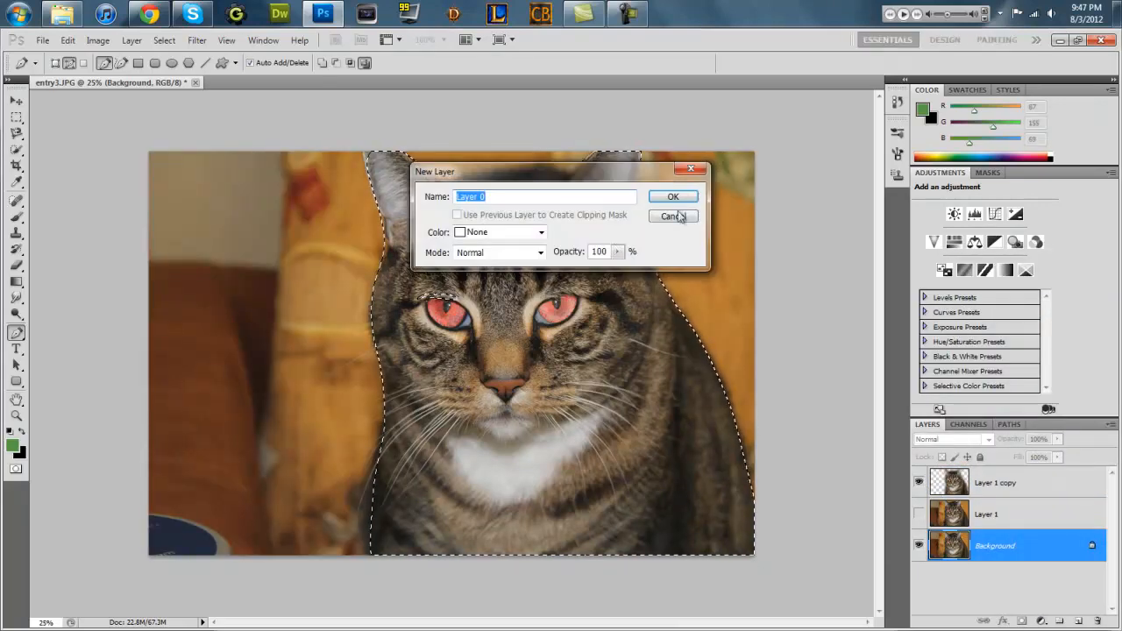
{"action": "left_click", "coordinate": [672, 196]}
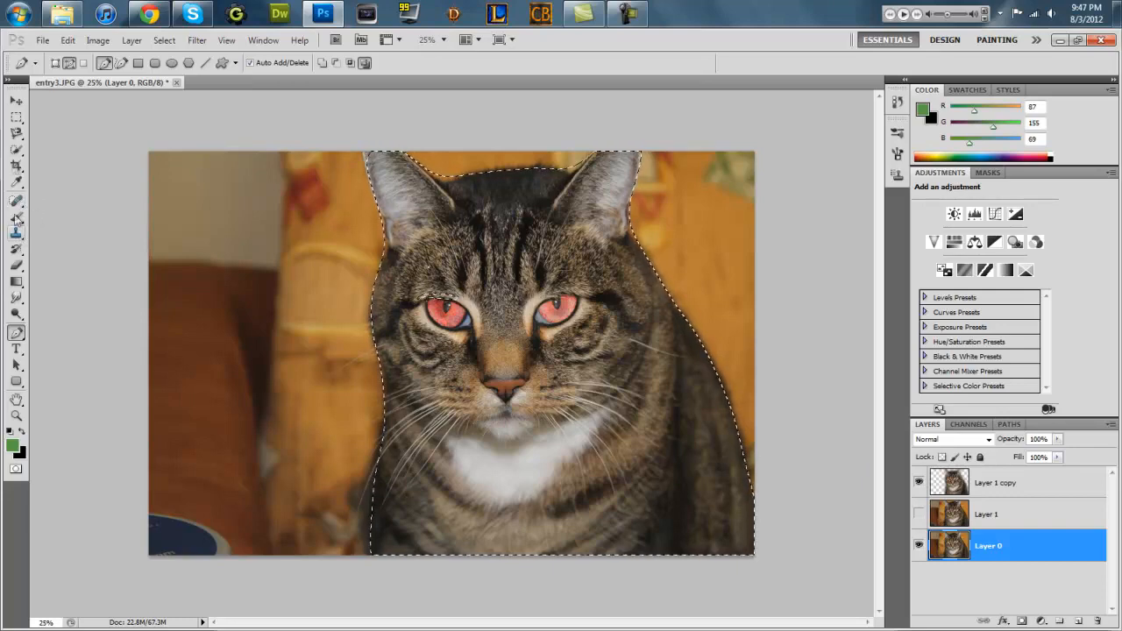
{"action": "left_click", "coordinate": [11, 104]}
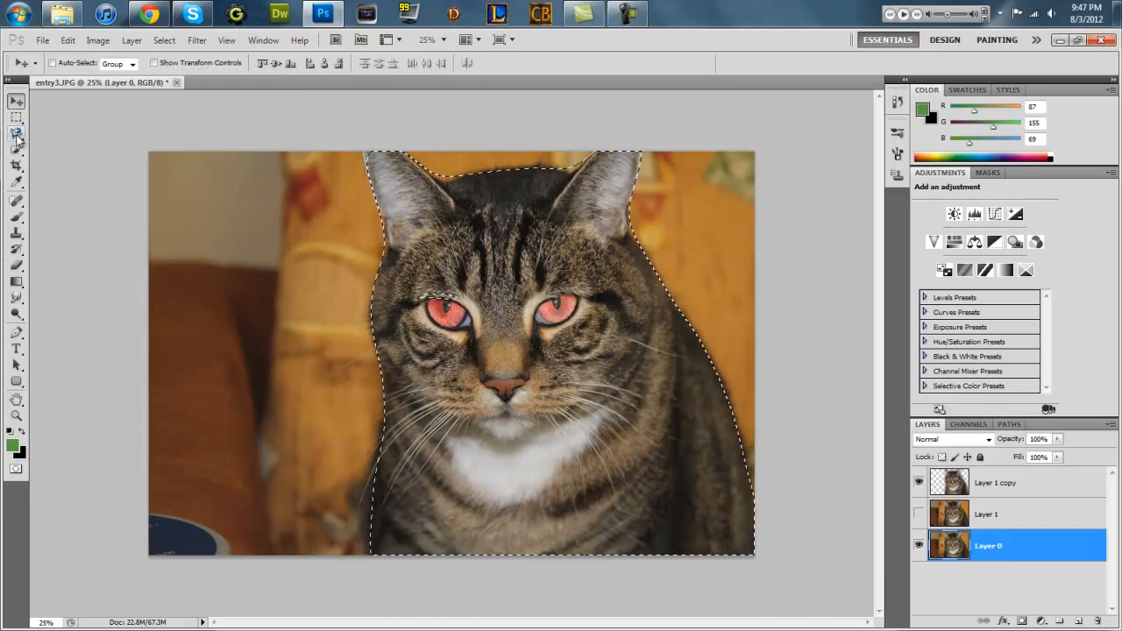
{"action": "left_click", "coordinate": [11, 138]}
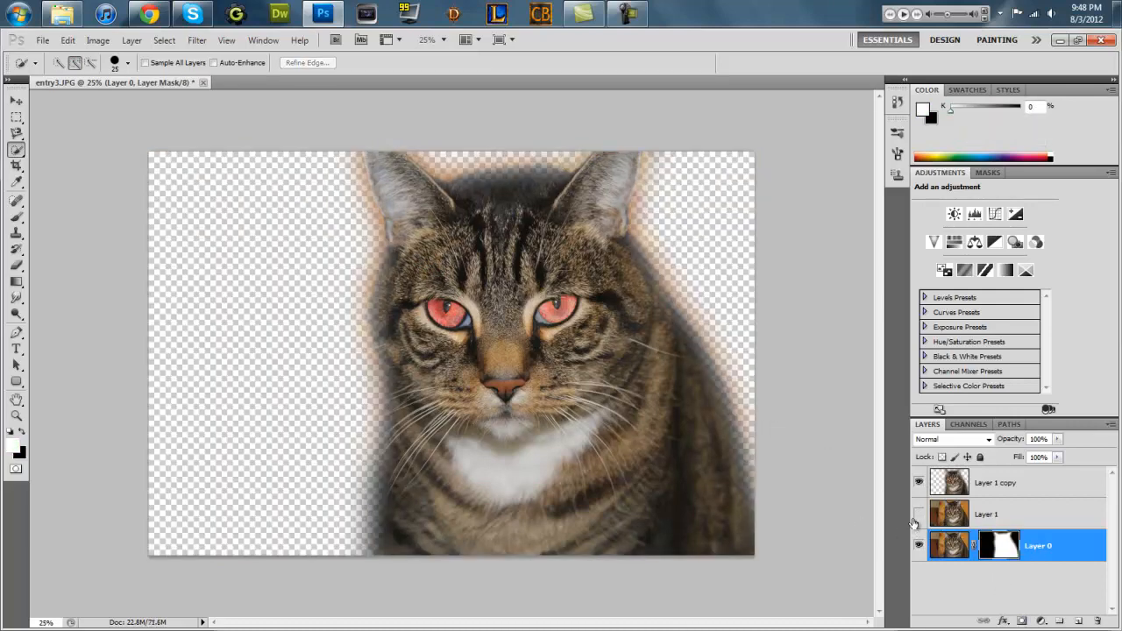
{"action": "left_click", "coordinate": [996, 483]}
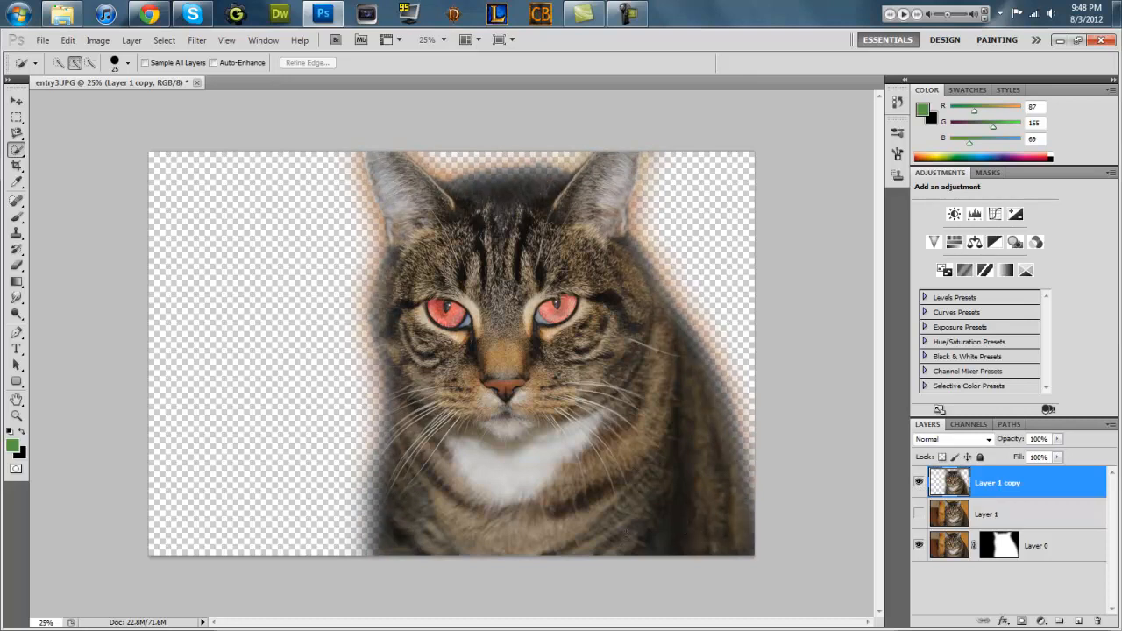
{"action": "mouse_move", "coordinate": [642, 92]}
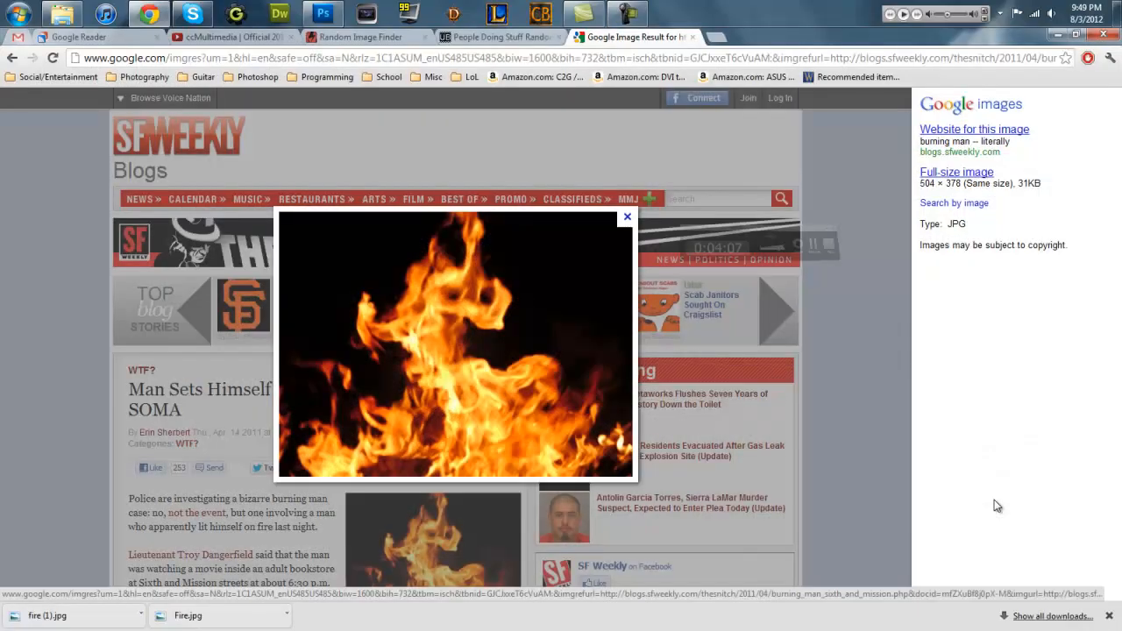
- Move the Fire.jpg and fire (1).jpg images to the desktop and back into Photoshop
{"action": "left_click", "coordinate": [1066, 12]}
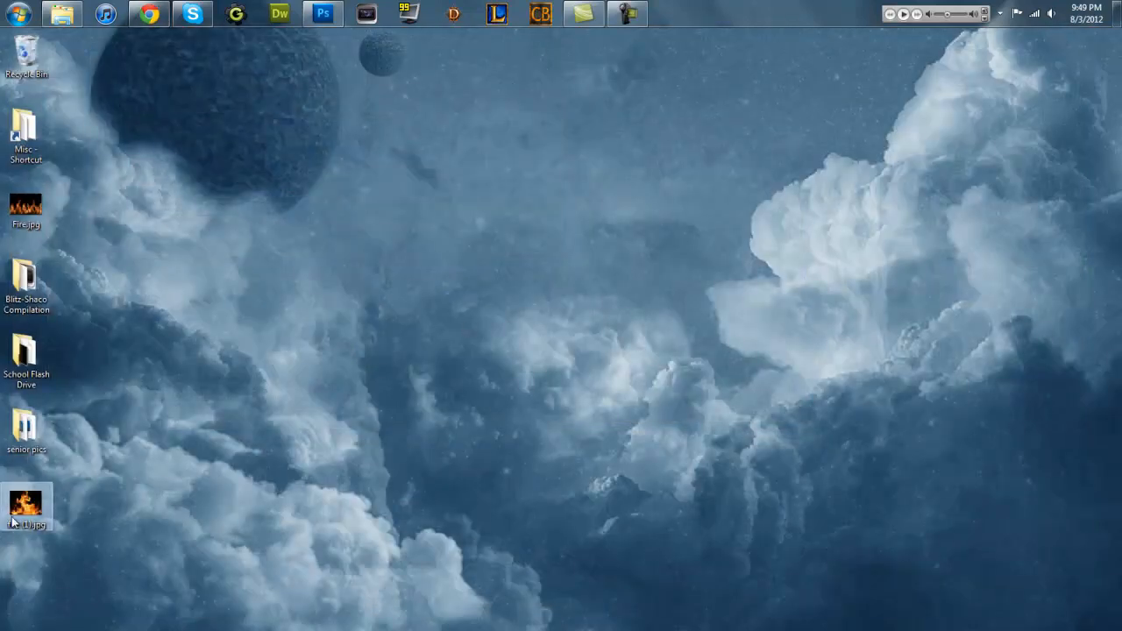
{"action": "left_click_drag", "start_coordinate": [26, 211], "coordinate": [293, 207]}
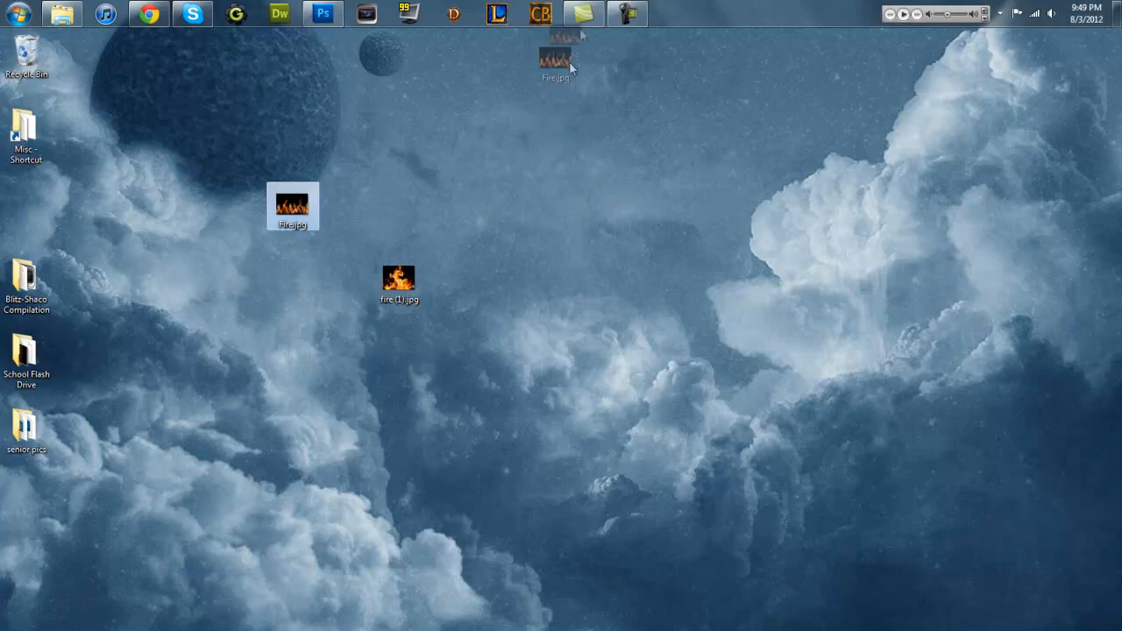
{"action": "left_click", "coordinate": [336, 13]}
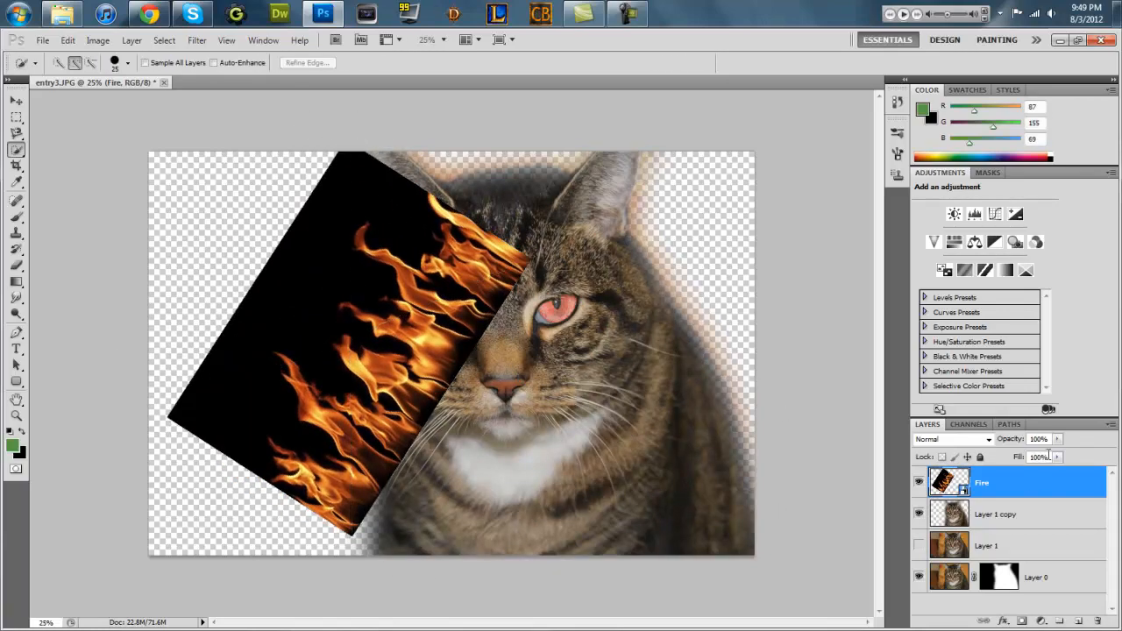
- Screen-blend the Fire layer and transform flames along the cat's left side and head
{"action": "left_click", "coordinate": [951, 439]}
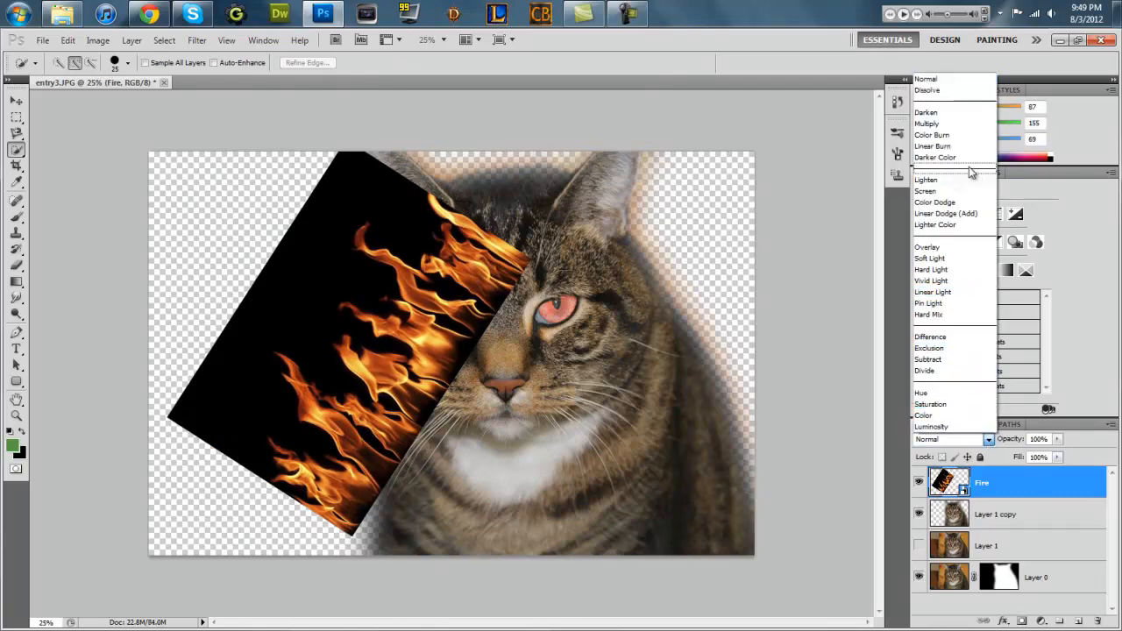
{"action": "left_click", "coordinate": [923, 191]}
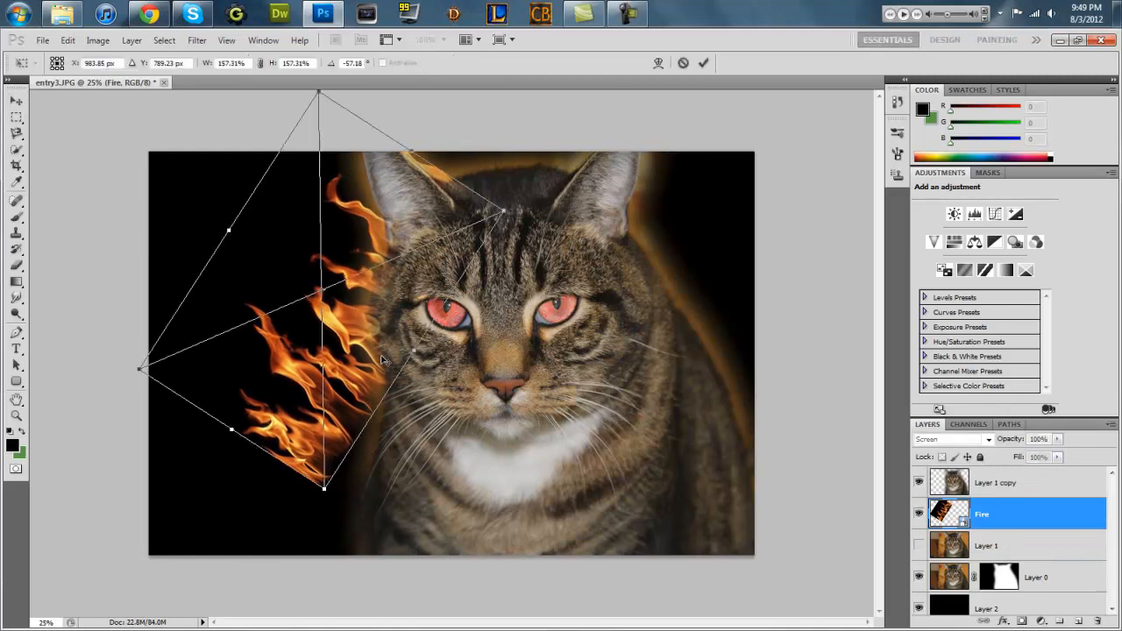
{"action": "left_click_drag", "start_coordinate": [381, 359], "coordinate": [399, 452]}
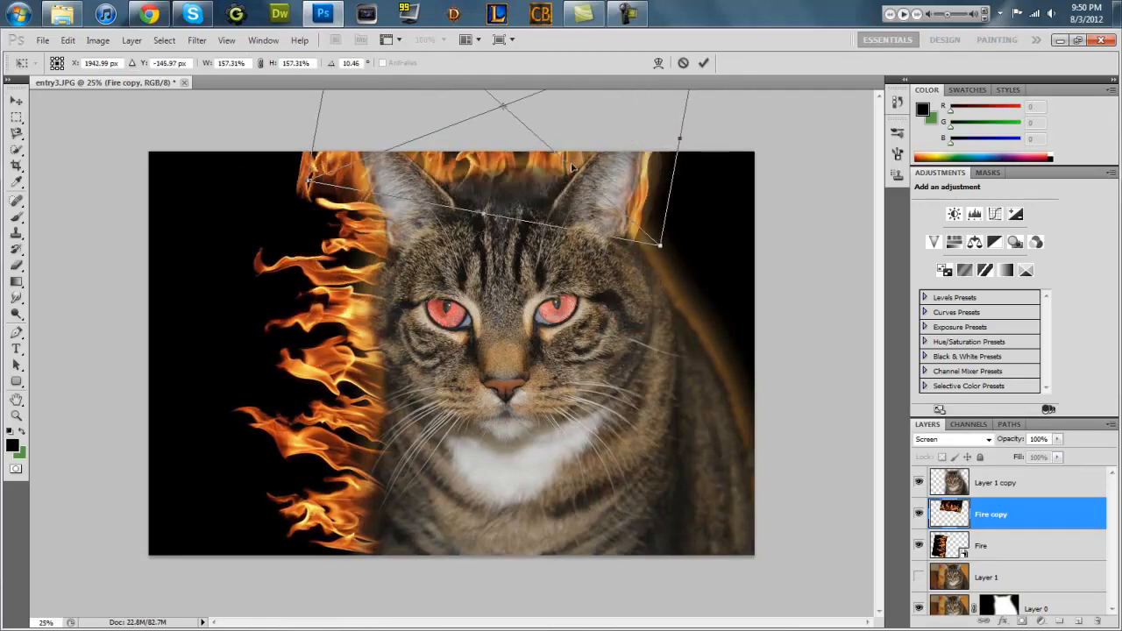
{"action": "left_click_drag", "start_coordinate": [570, 167], "coordinate": [535, 184]}
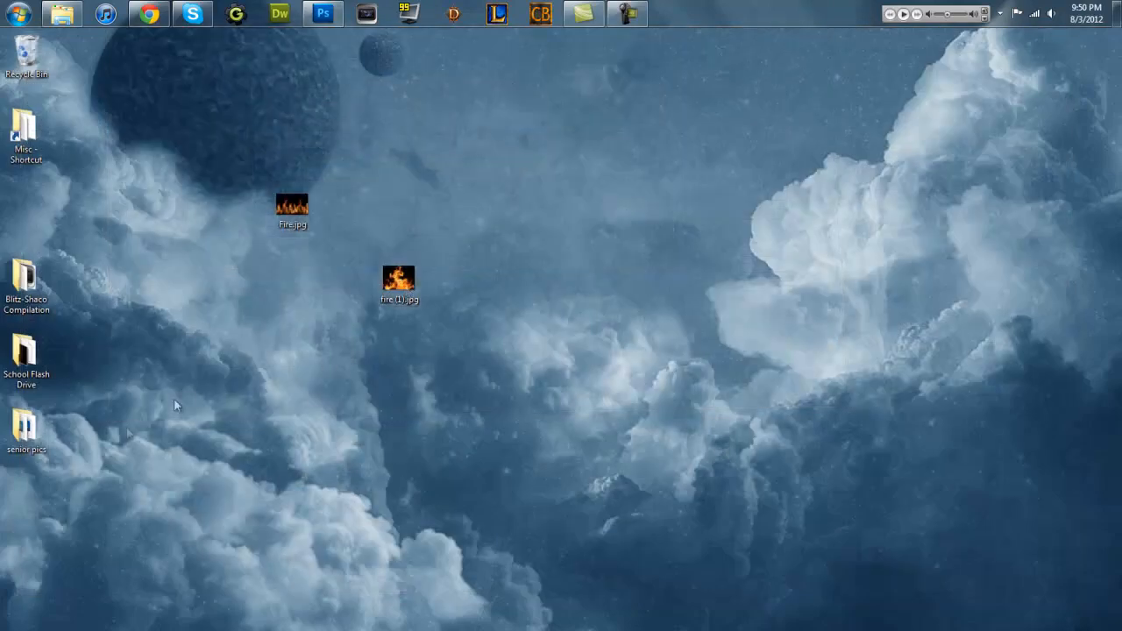
{"action": "mouse_move", "coordinate": [324, 16]}
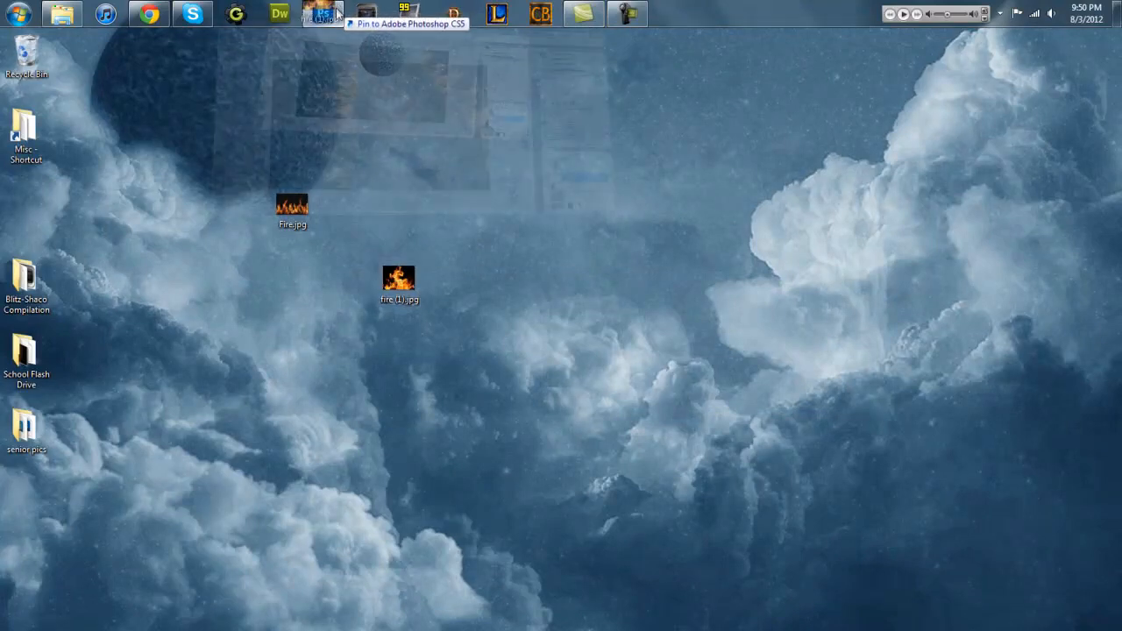
- Position the fire (1) image above the cat's head with Free Transform
{"action": "left_click", "coordinate": [330, 17]}
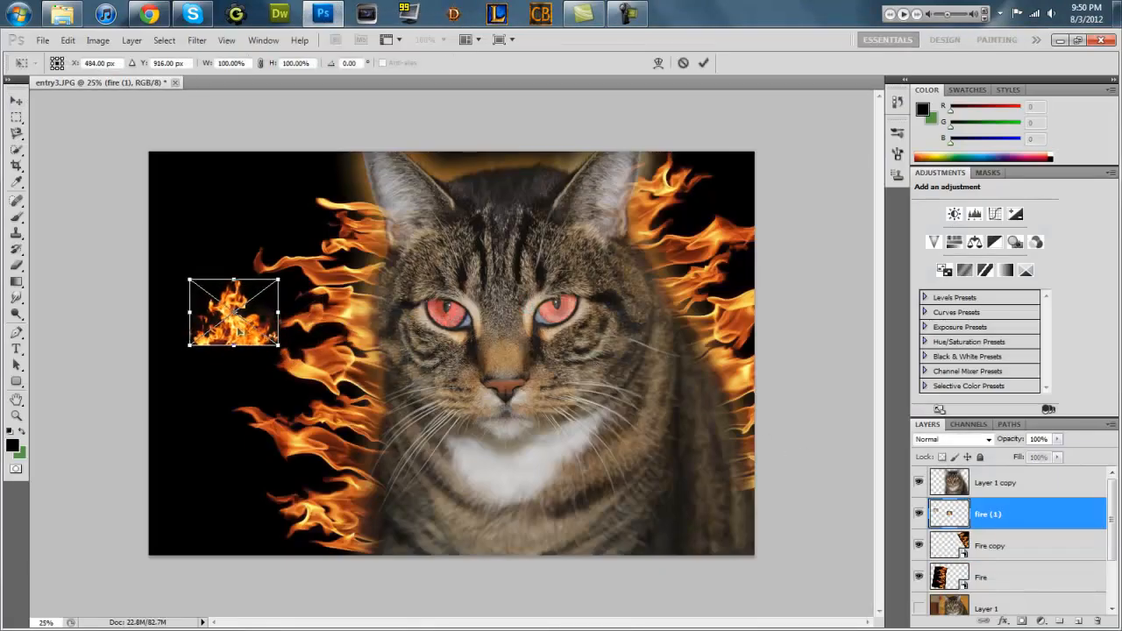
{"action": "left_click_drag", "start_coordinate": [279, 350], "coordinate": [404, 438]}
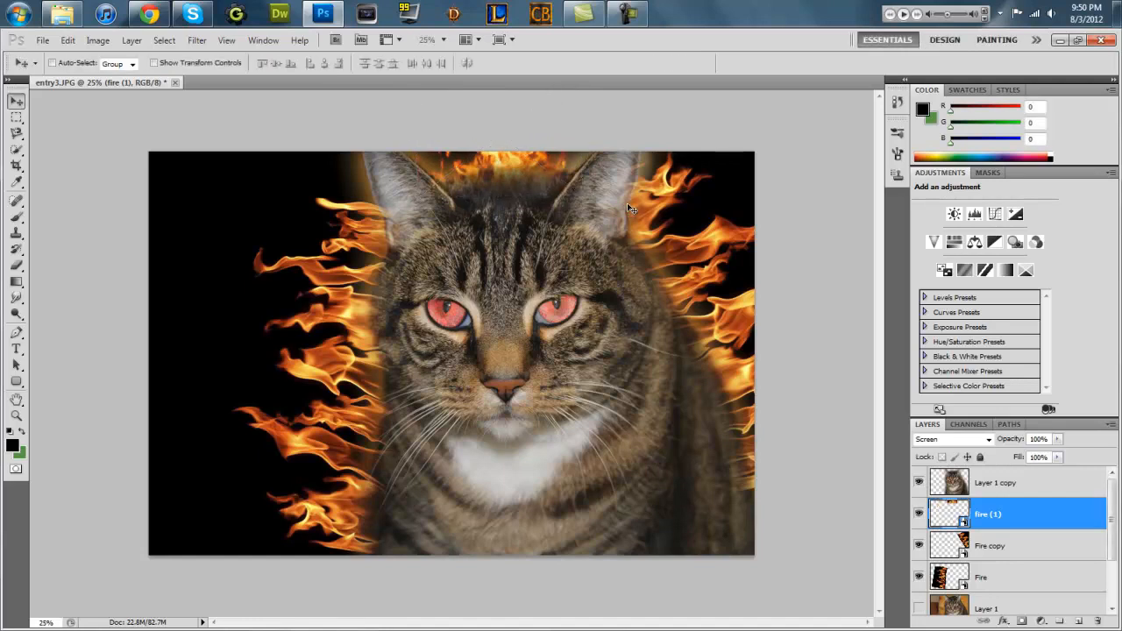
{"action": "mouse_move", "coordinate": [681, 381]}
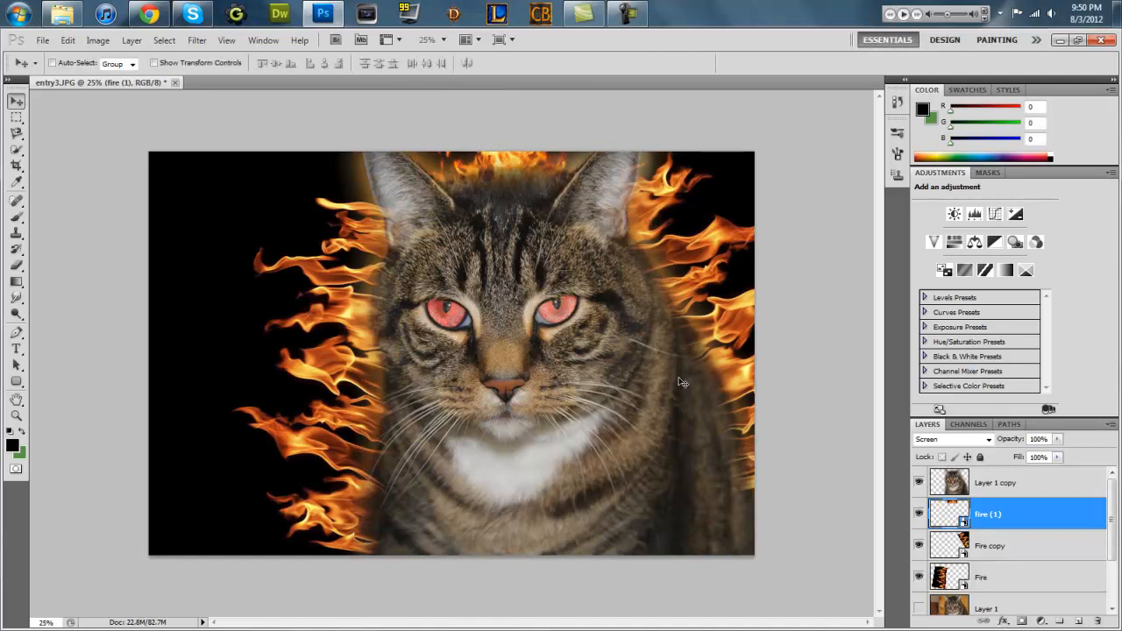
{"action": "left_click", "coordinate": [999, 483]}
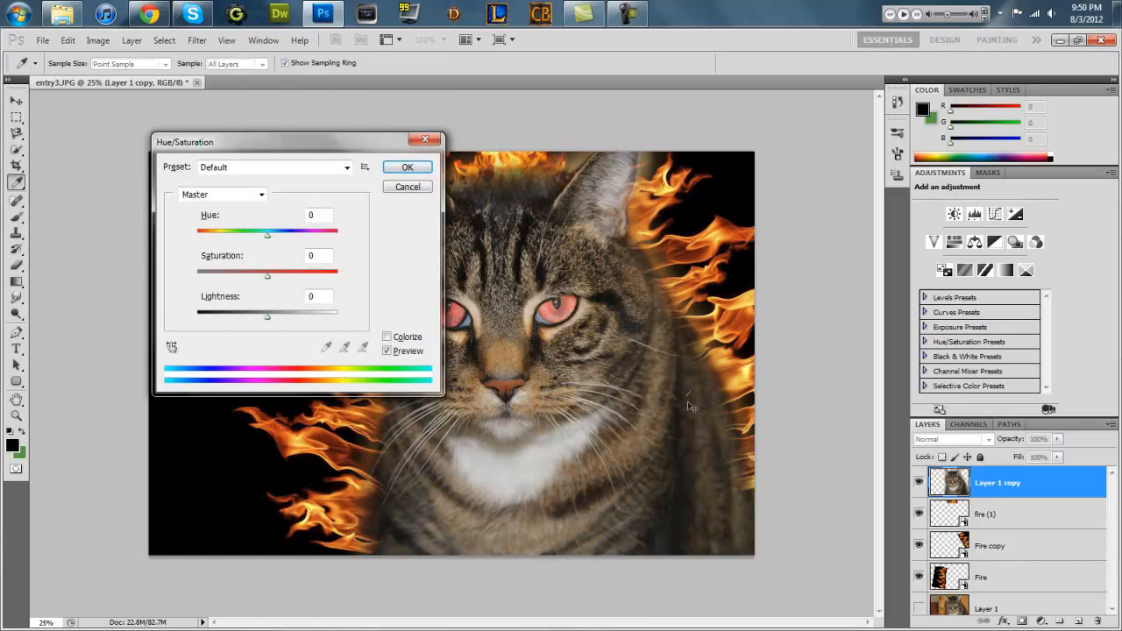
{"action": "left_click_drag", "start_coordinate": [267, 276], "coordinate": [337, 275]}
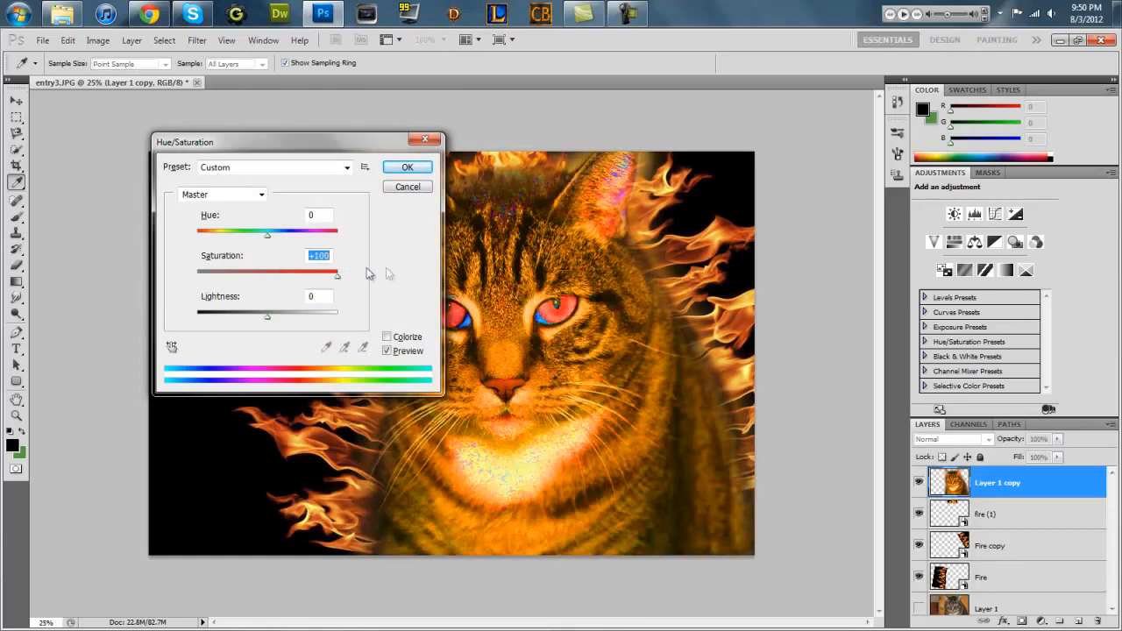
{"action": "left_click_drag", "start_coordinate": [335, 270], "coordinate": [305, 270]}
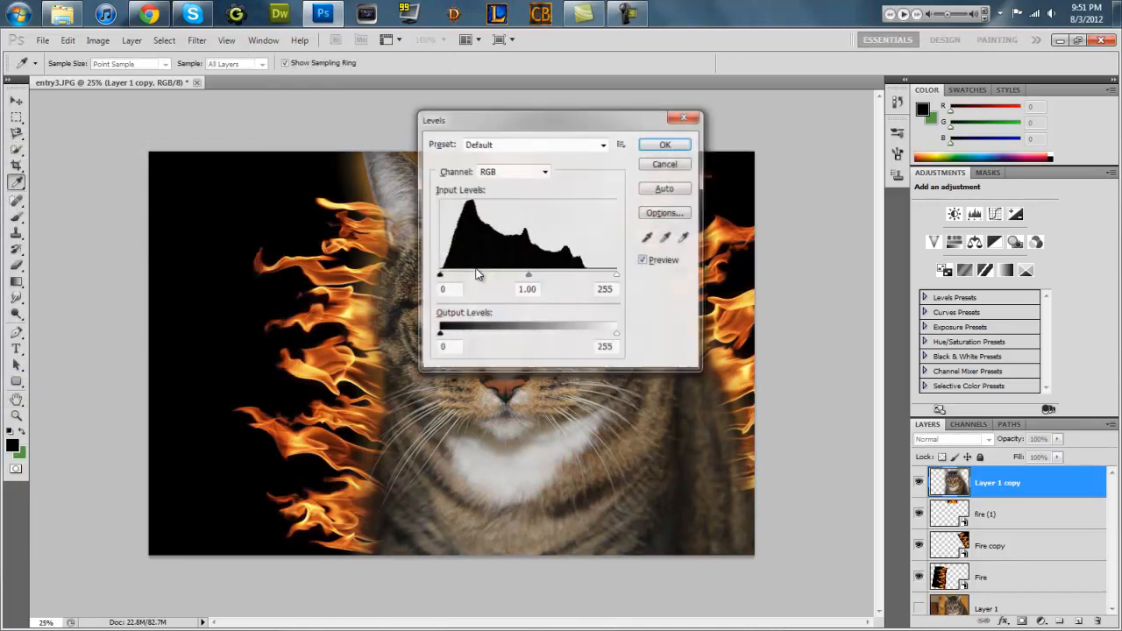
- Apply Levels to Layer 1 copy, darkening the fur's shadows and brightening the white chest
{"action": "left_click_drag", "start_coordinate": [440, 274], "coordinate": [773, 342]}
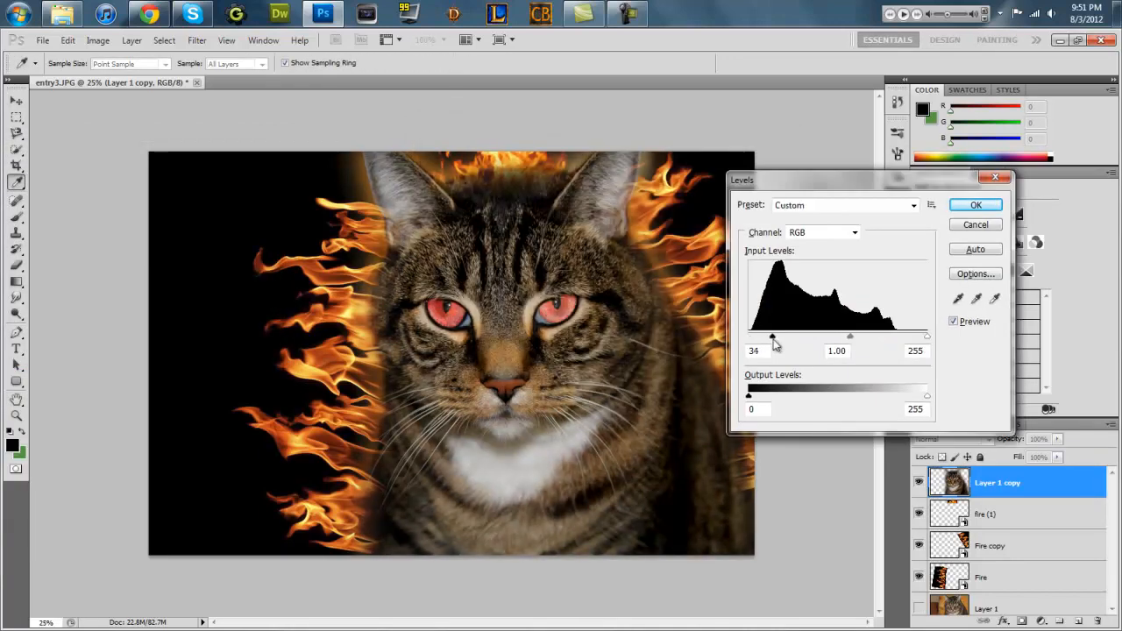
{"action": "left_click_drag", "start_coordinate": [771, 335], "coordinate": [785, 336]}
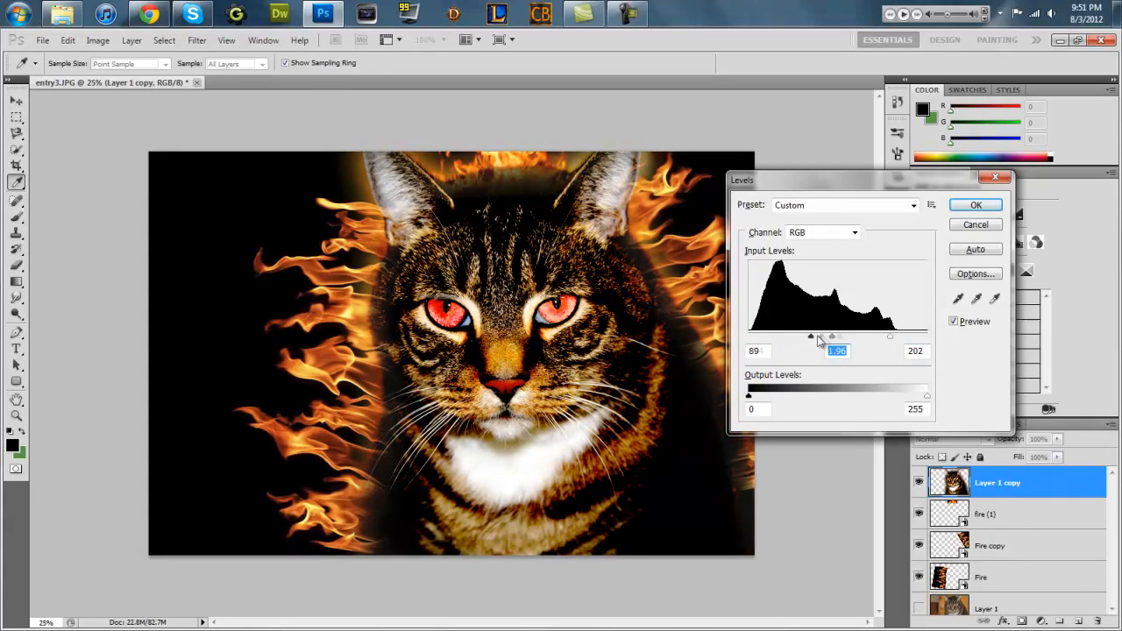
{"action": "left_click_drag", "start_coordinate": [810, 337], "coordinate": [824, 336]}
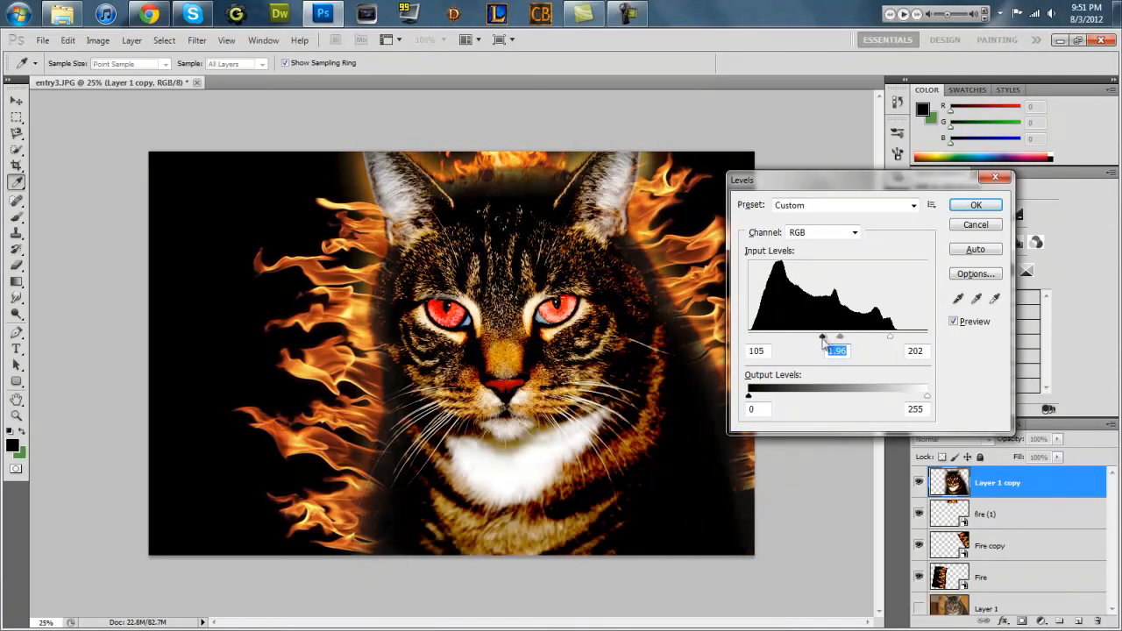
{"action": "left_click_drag", "start_coordinate": [823, 338], "coordinate": [807, 337]}
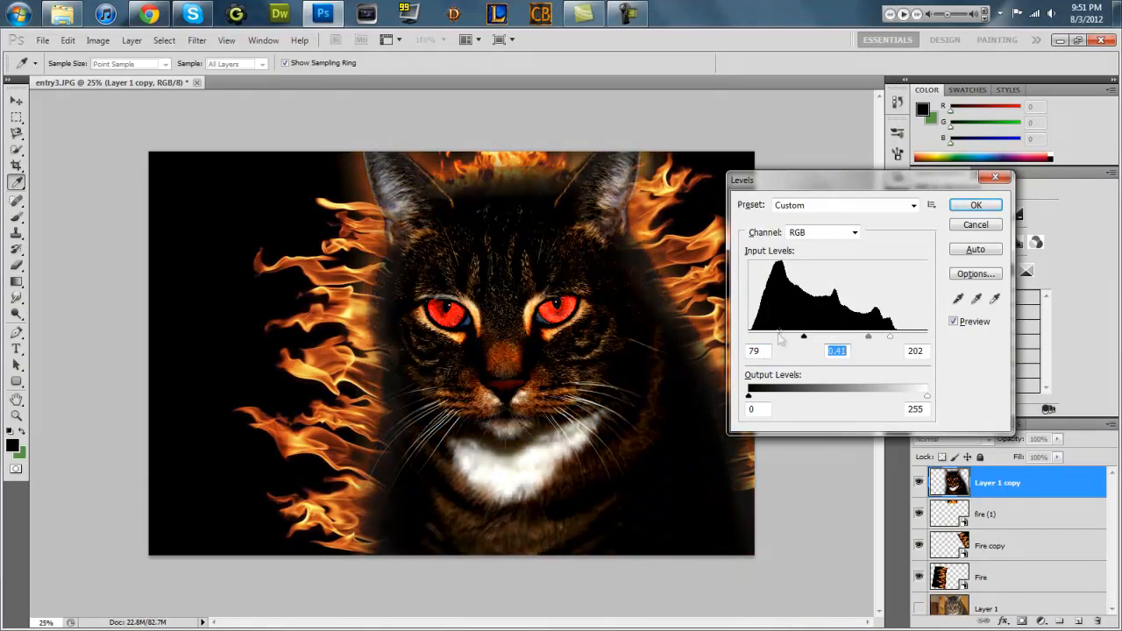
{"action": "left_click_drag", "start_coordinate": [804, 336], "coordinate": [824, 335]}
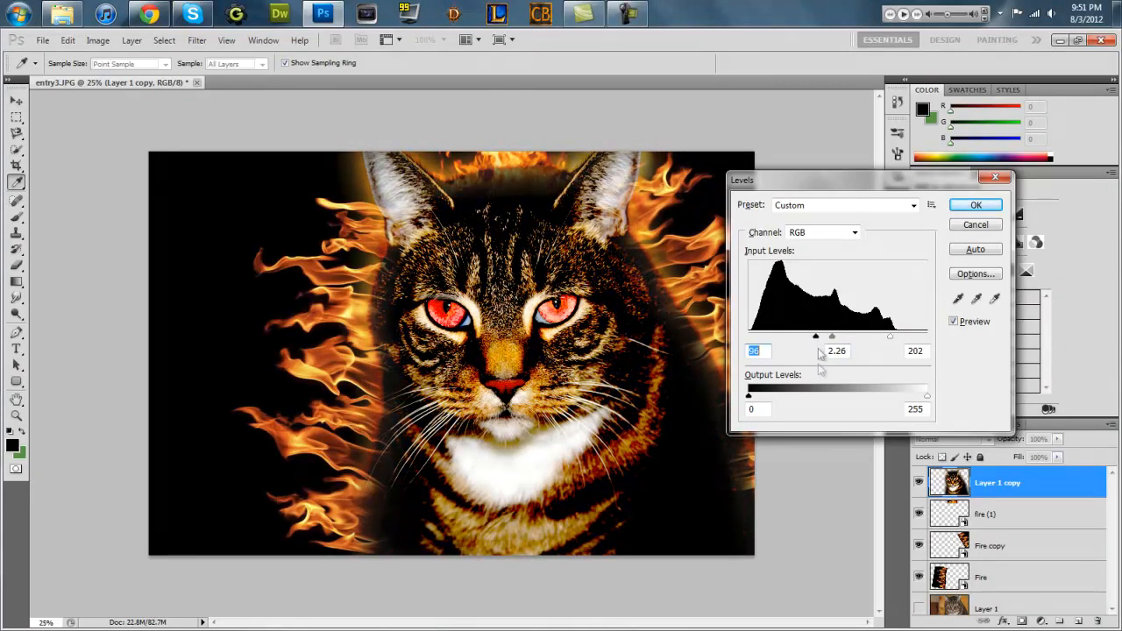
{"action": "left_click", "coordinate": [975, 204]}
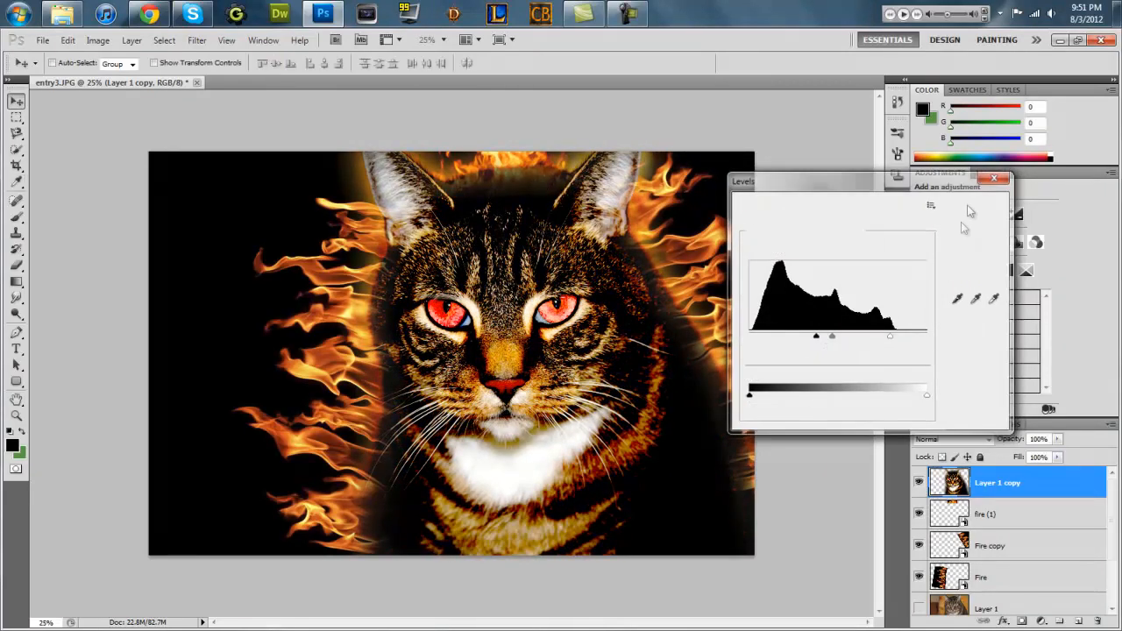
{"action": "left_click", "coordinate": [994, 179]}
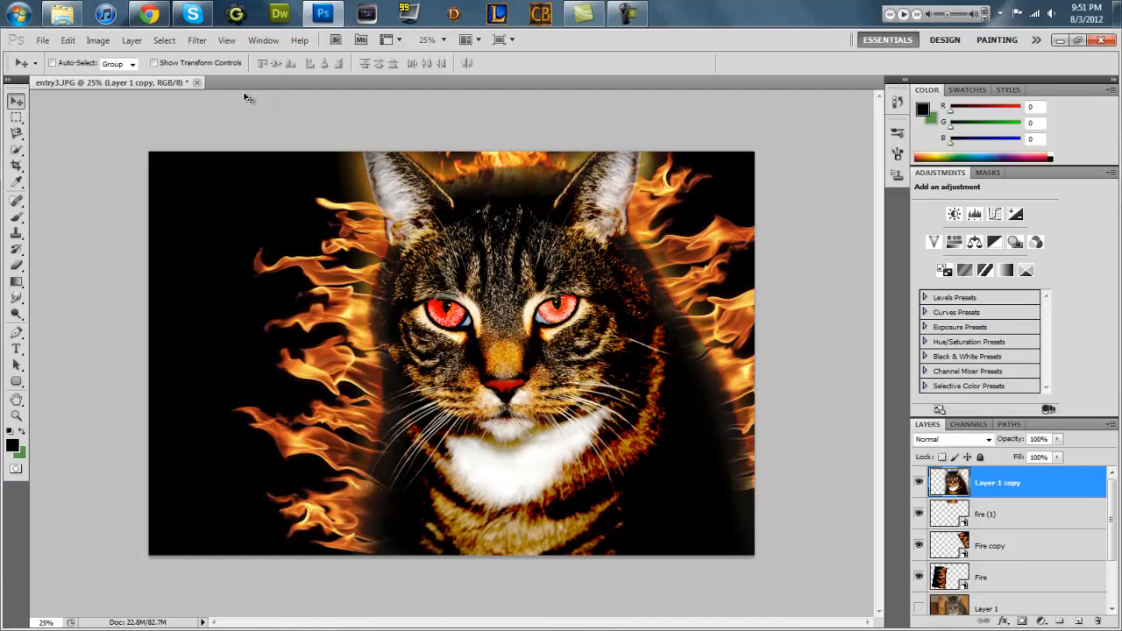
{"action": "mouse_move", "coordinate": [206, 154]}
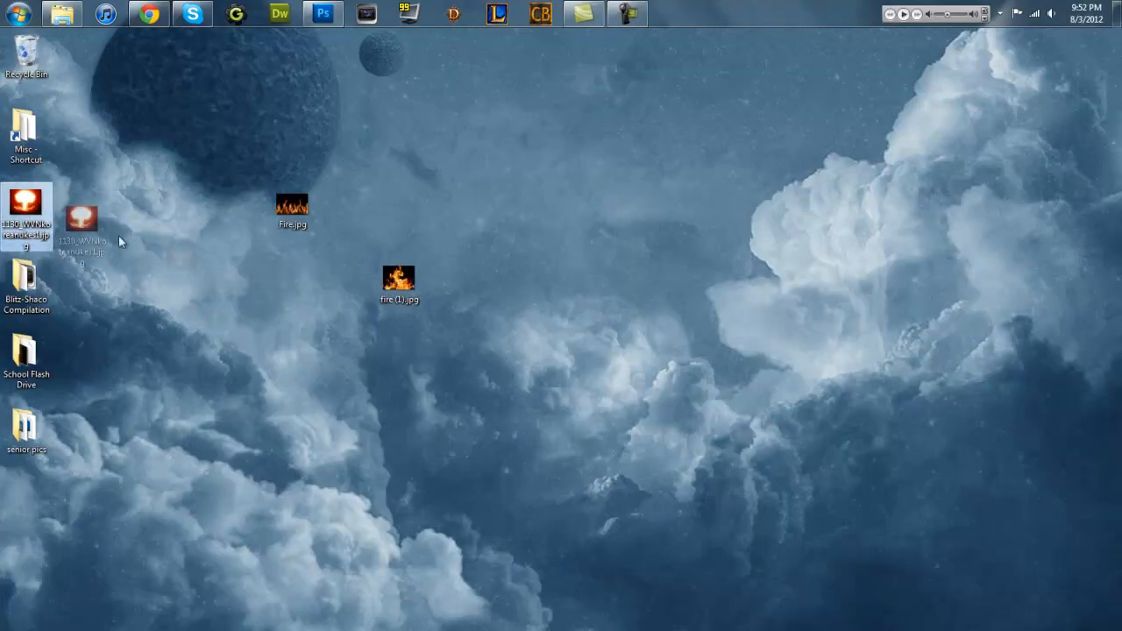
- Place the nuke JPG and scale it up to cover the canvas's left side
{"action": "left_click", "coordinate": [344, 13]}
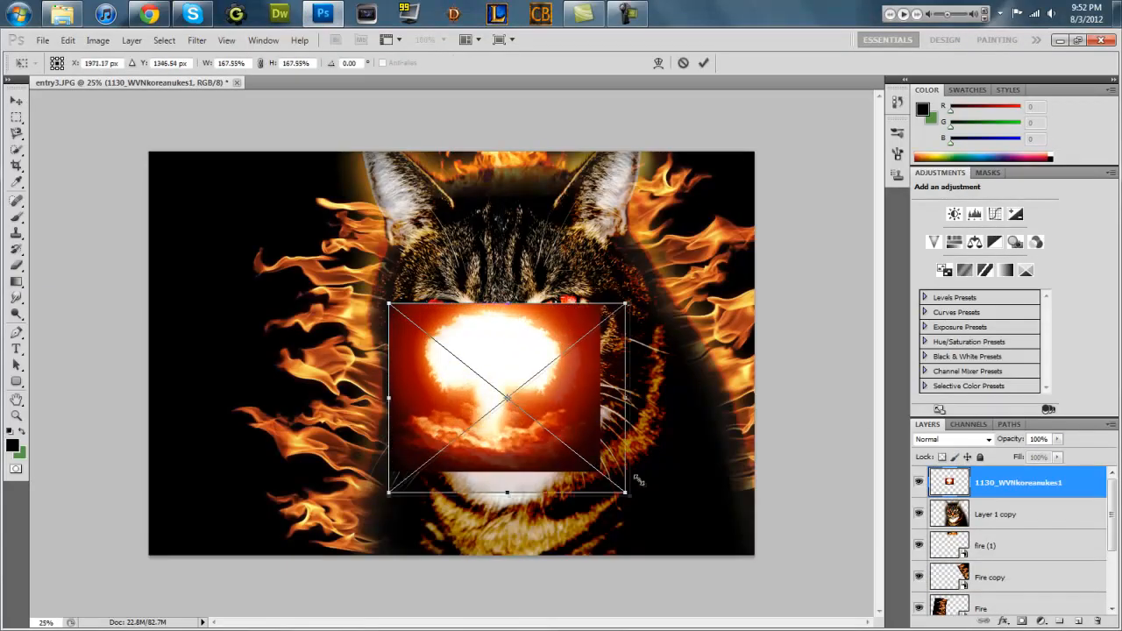
{"action": "left_click_drag", "start_coordinate": [625, 304], "coordinate": [668, 392]}
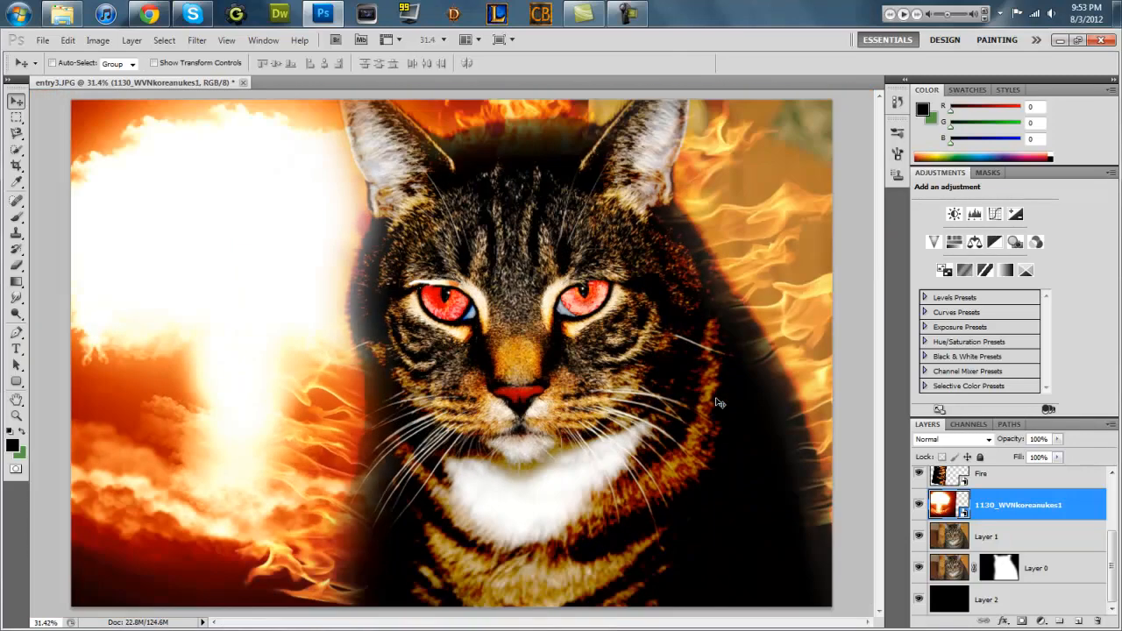
{"action": "left_click", "coordinate": [1048, 584]}
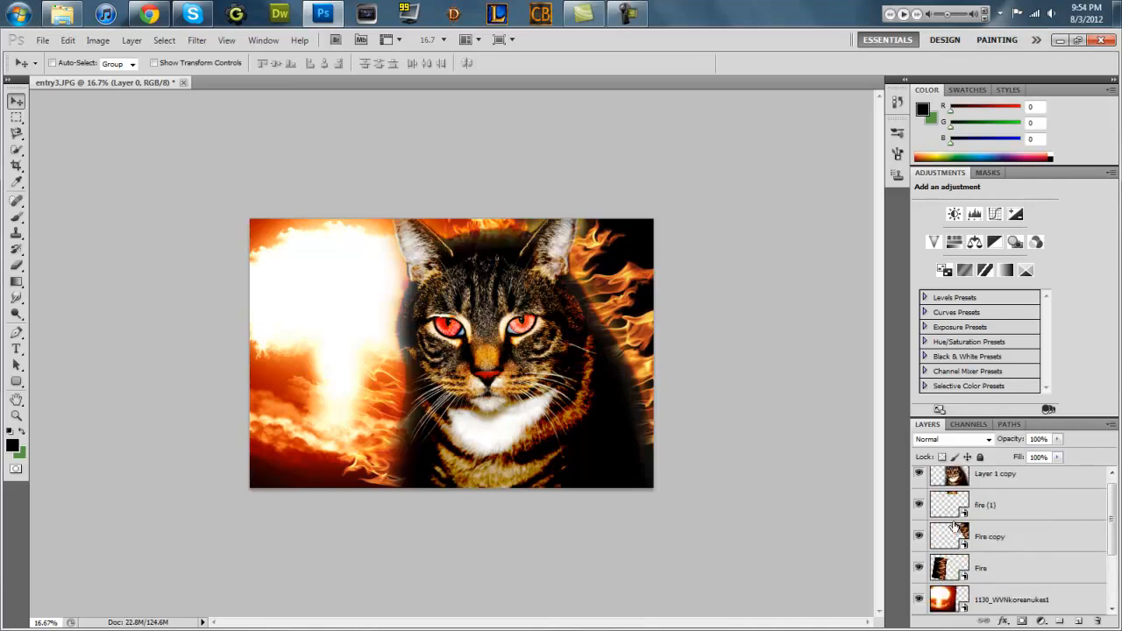
- Move the 1130_WVNkoreanukes1 layer above fire (1) and set up a size-50 Eraser
{"action": "left_click", "coordinate": [919, 483]}
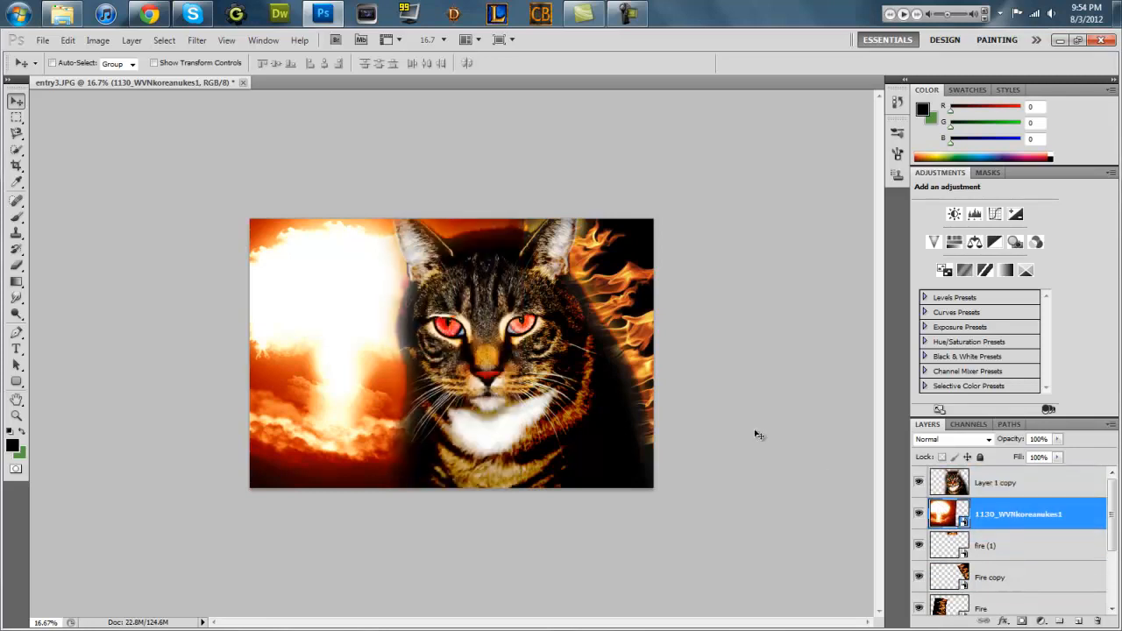
{"action": "left_click", "coordinate": [15, 265]}
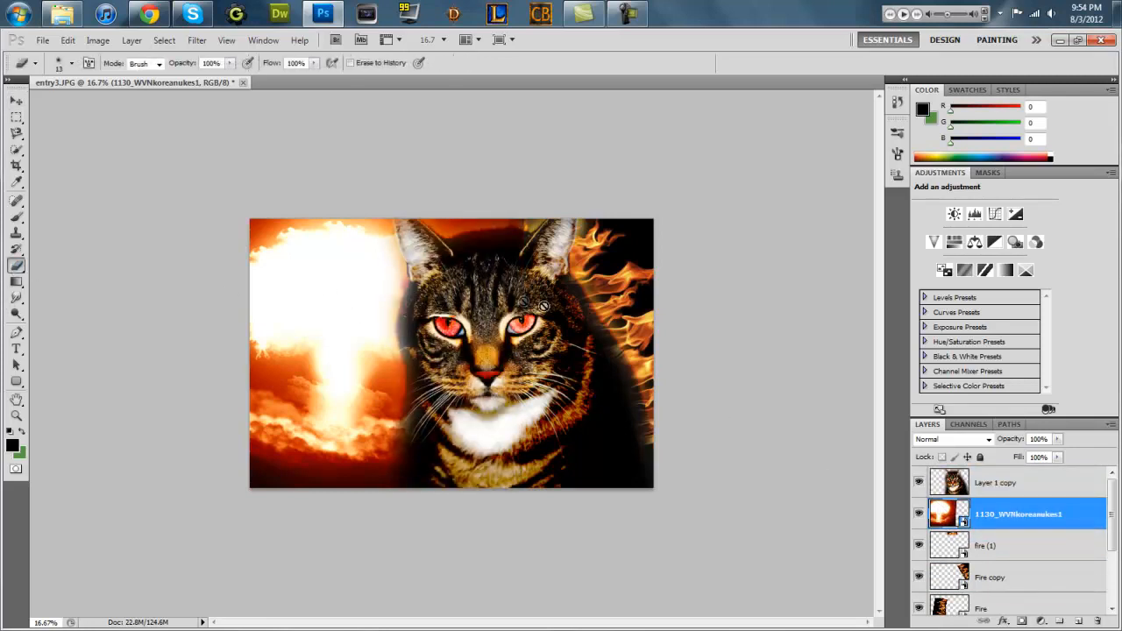
{"action": "right_click", "coordinate": [1005, 514]}
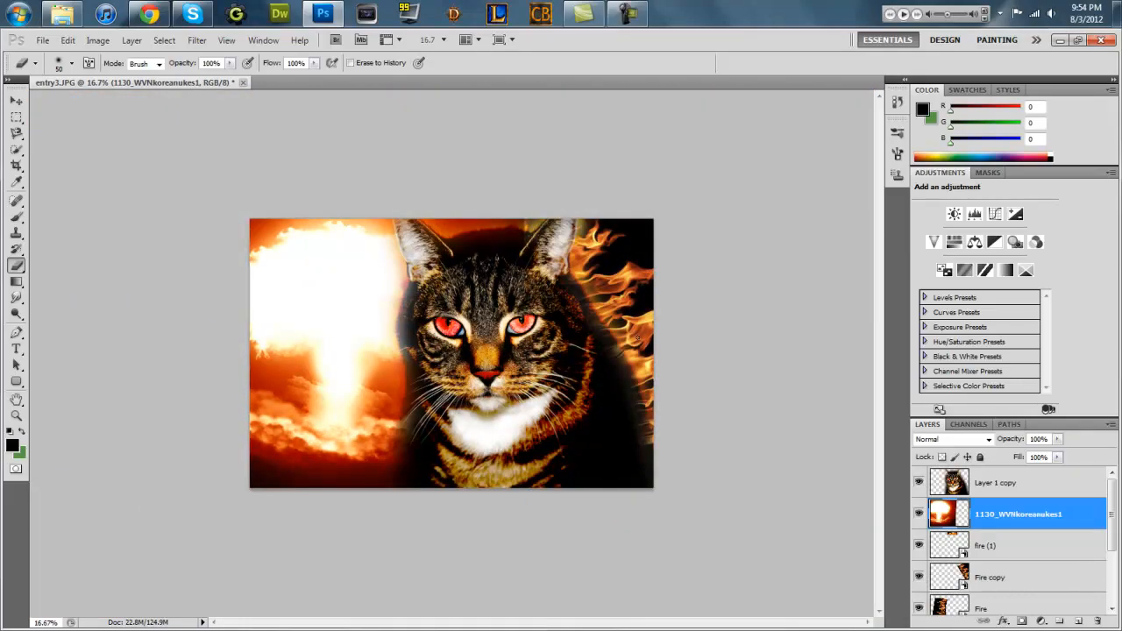
{"action": "mouse_move", "coordinate": [651, 399]}
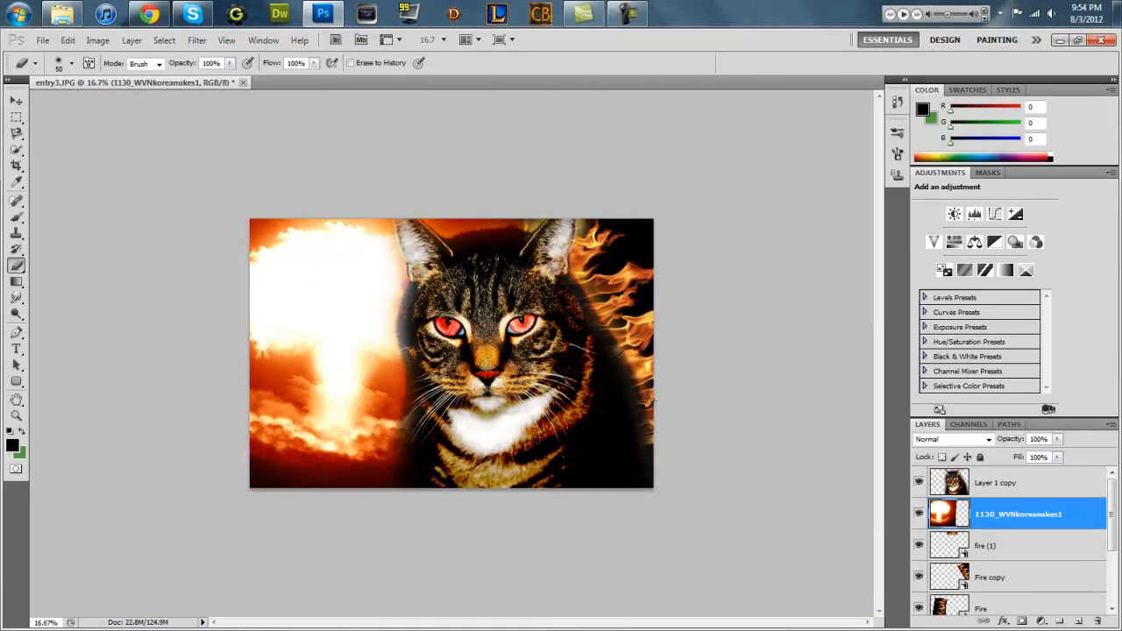